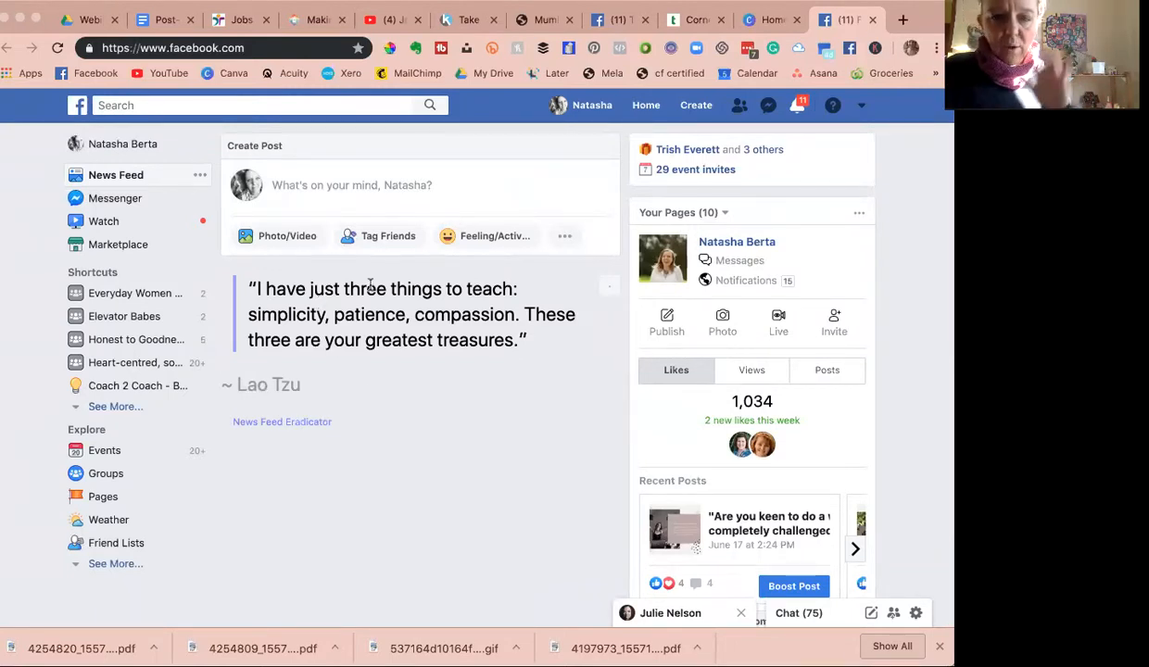
pyautogui.moveTo(448, 471)
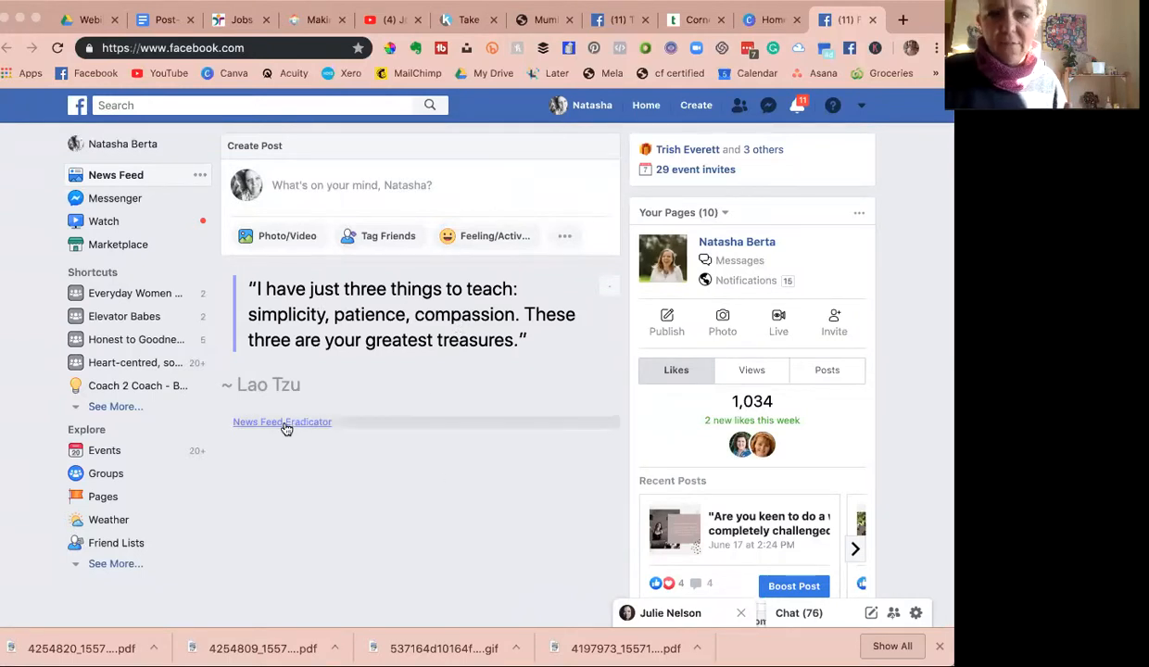
pyautogui.moveTo(454, 426)
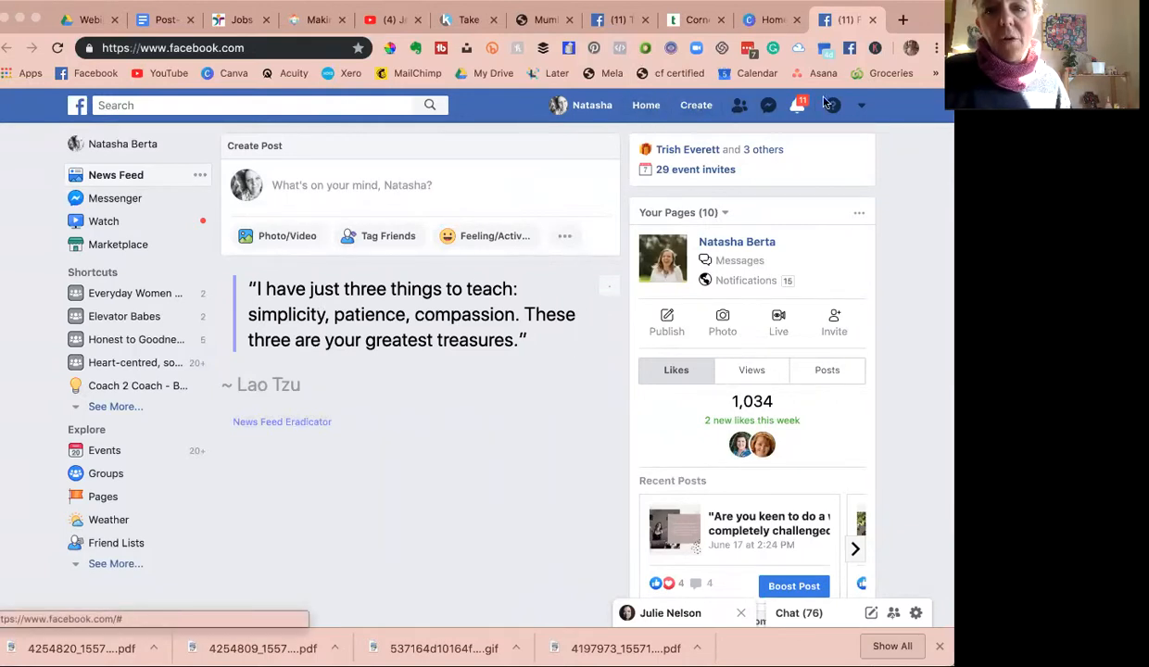
# Go from the Facebook news feed to Manage Ads via the account menu.
pyautogui.click(860, 104)
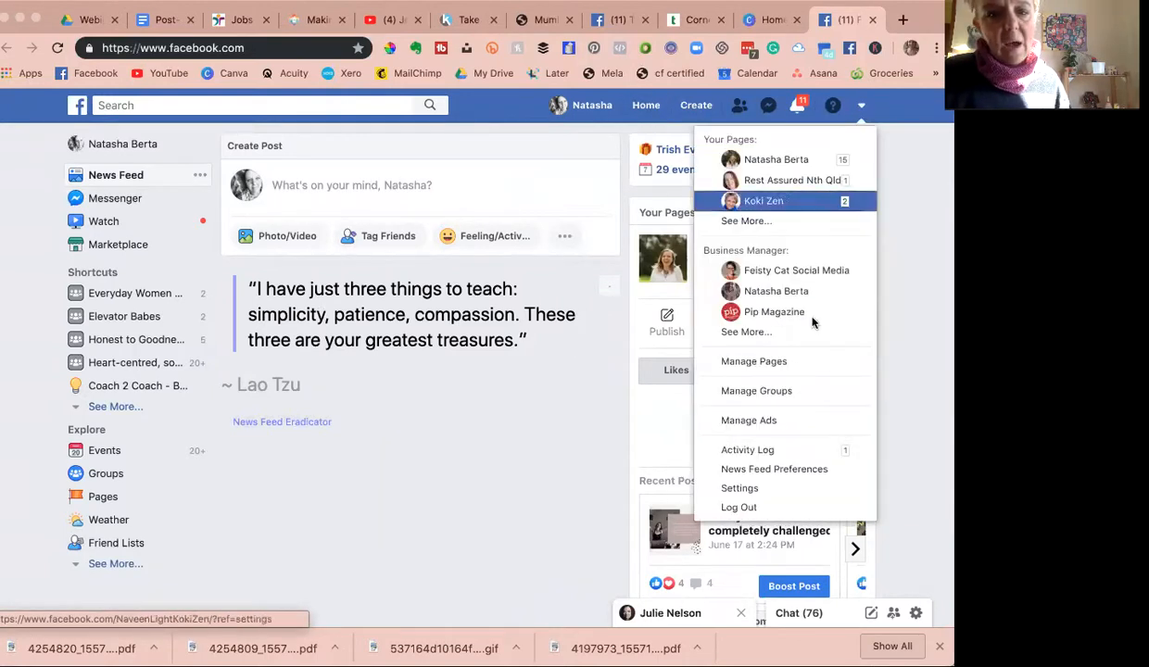
pyautogui.click(749, 419)
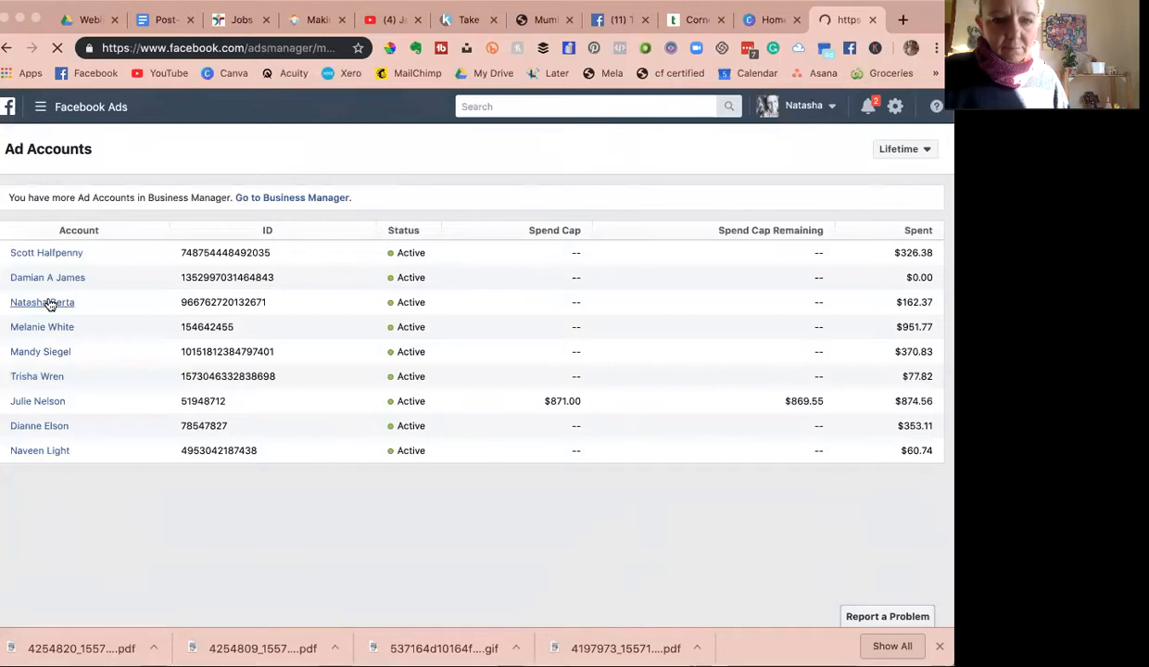
pyautogui.click(40, 302)
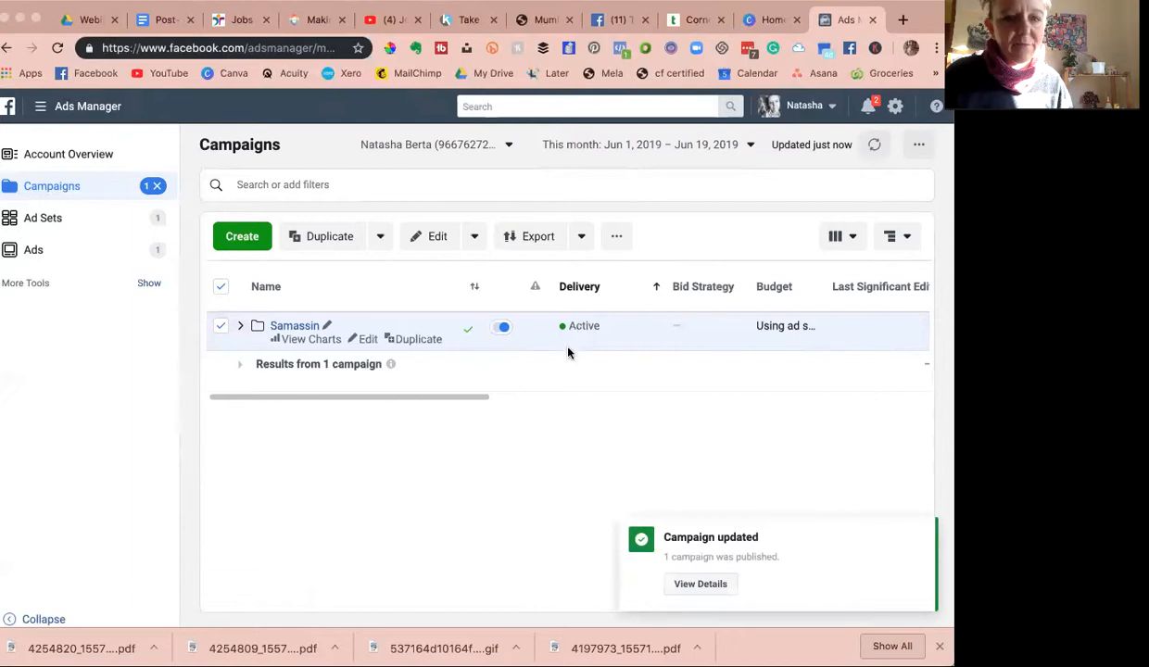
pyautogui.moveTo(522, 389)
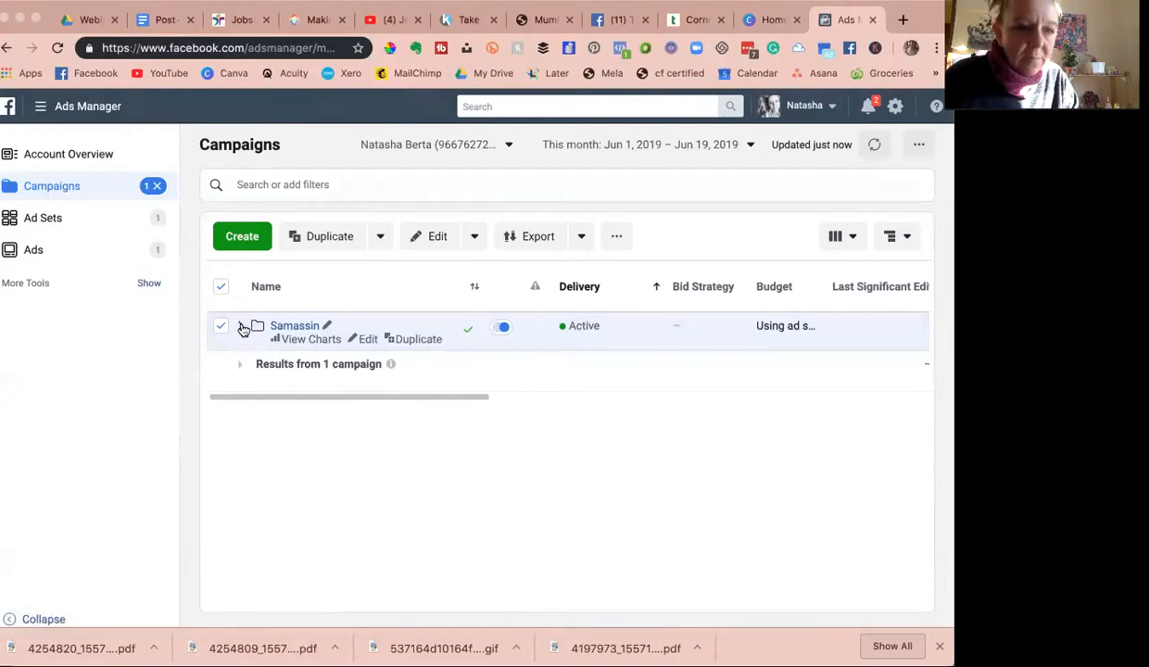
# Expand the Samassin campaign to its Bega ad set and the Reach ad inside it.
pyautogui.click(241, 326)
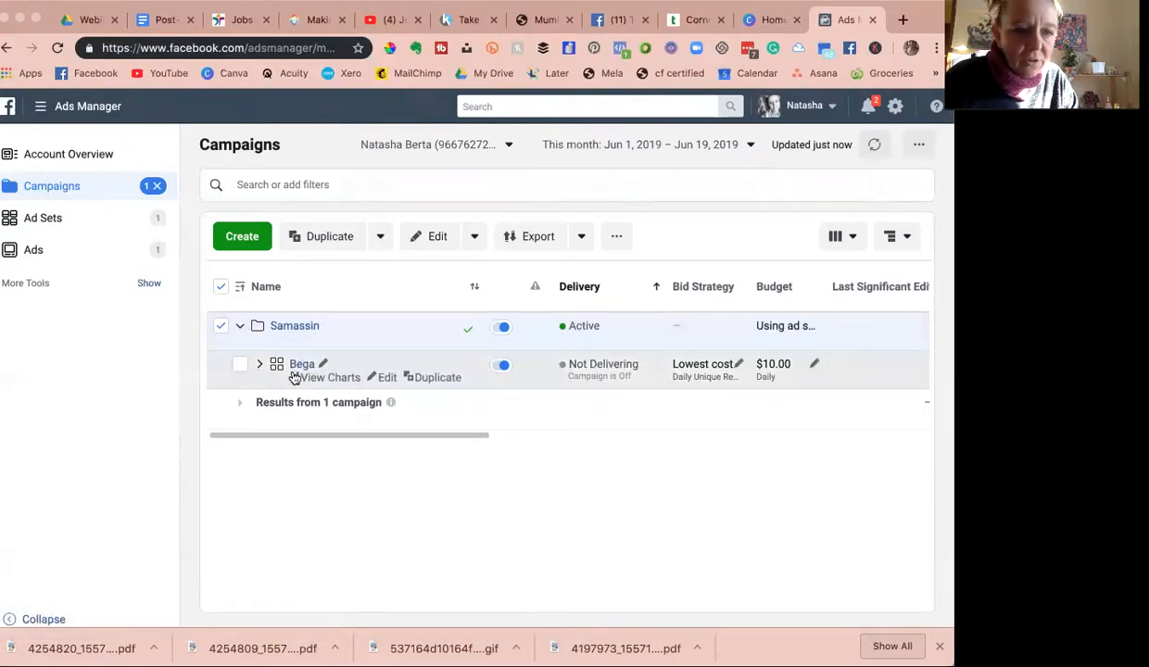
pyautogui.click(260, 363)
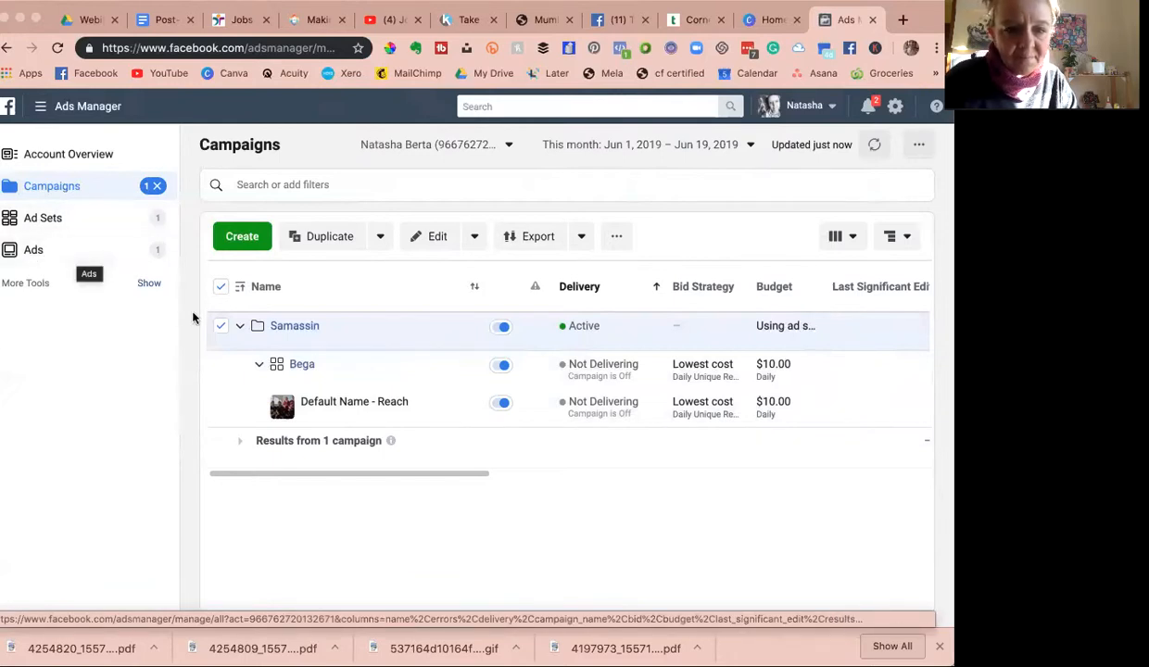
pyautogui.moveTo(319, 380)
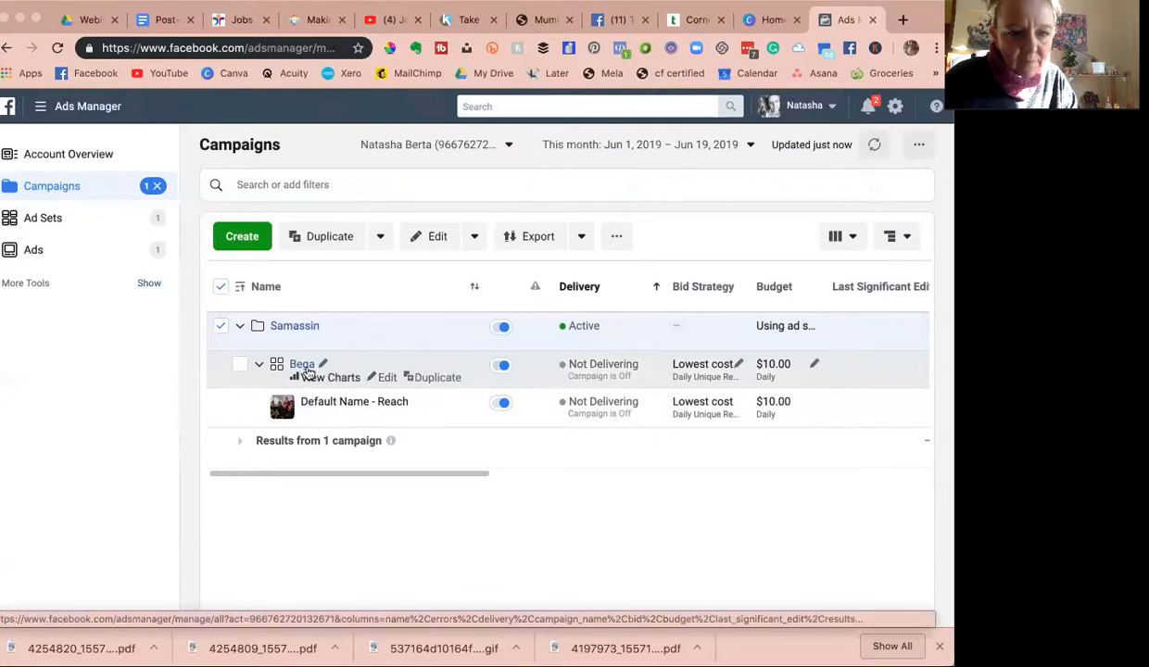
pyautogui.moveTo(305, 378)
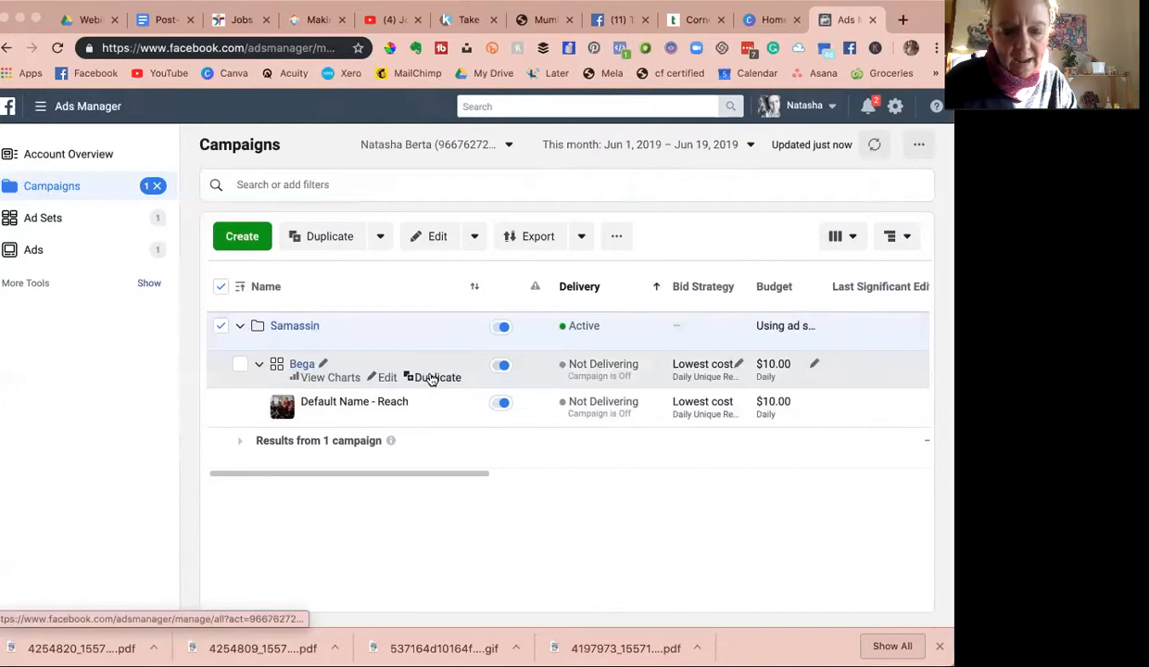
# Duplicate the Bega ad set three times into the original campaign as drafts.
pyautogui.click(437, 378)
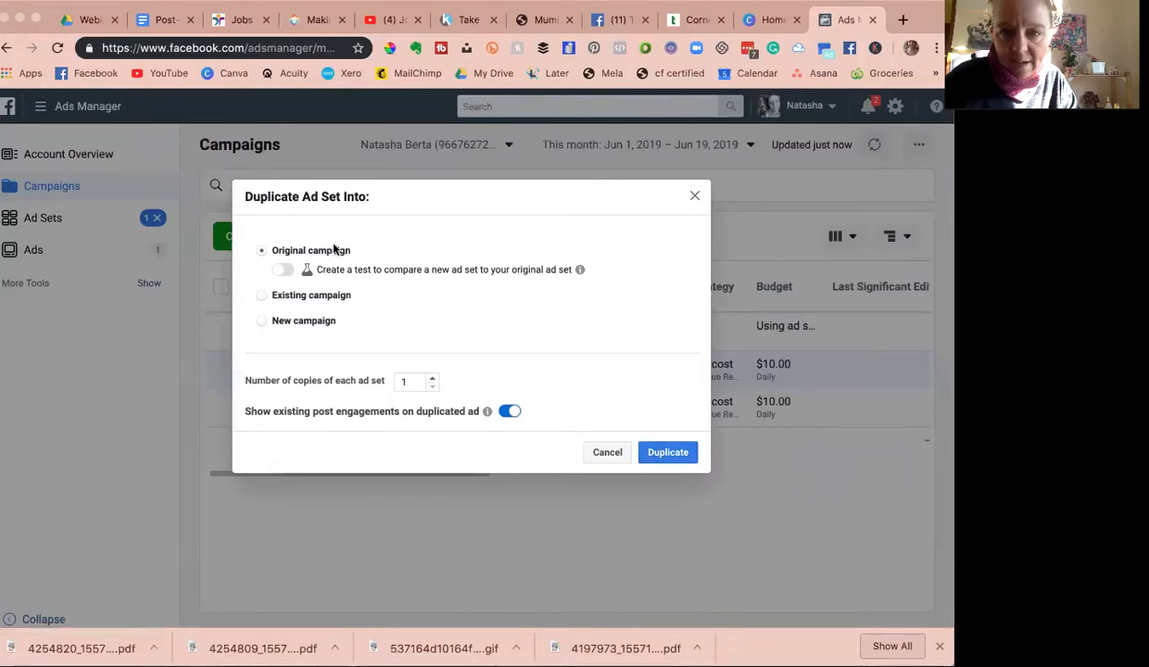
pyautogui.moveTo(352, 375)
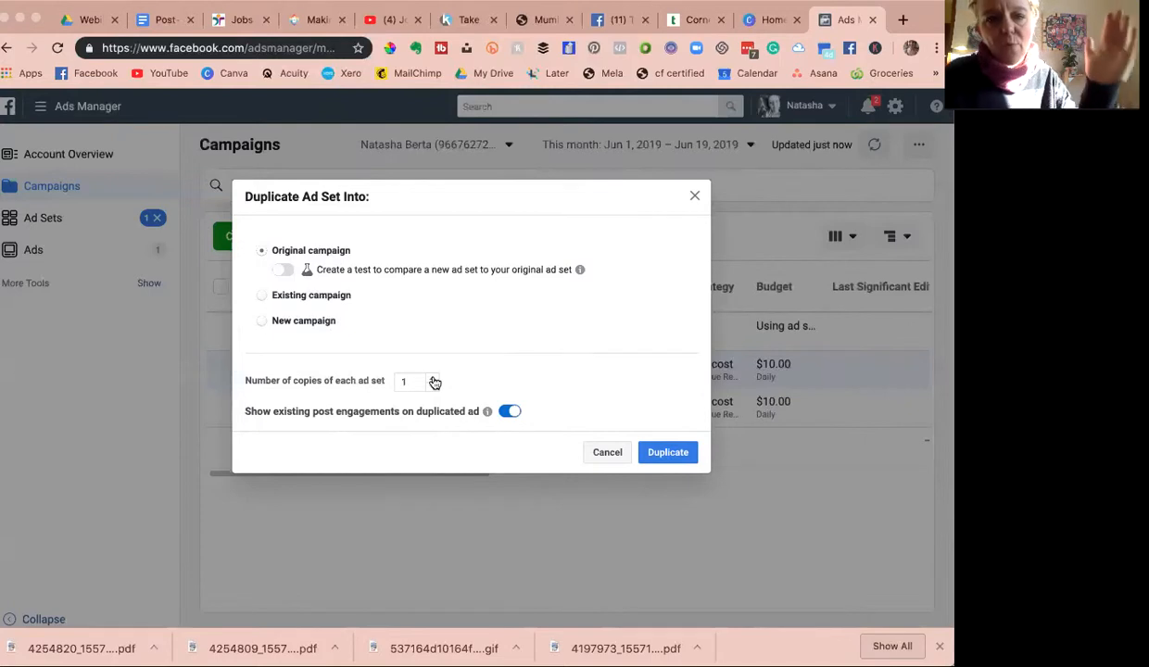
pyautogui.click(432, 376)
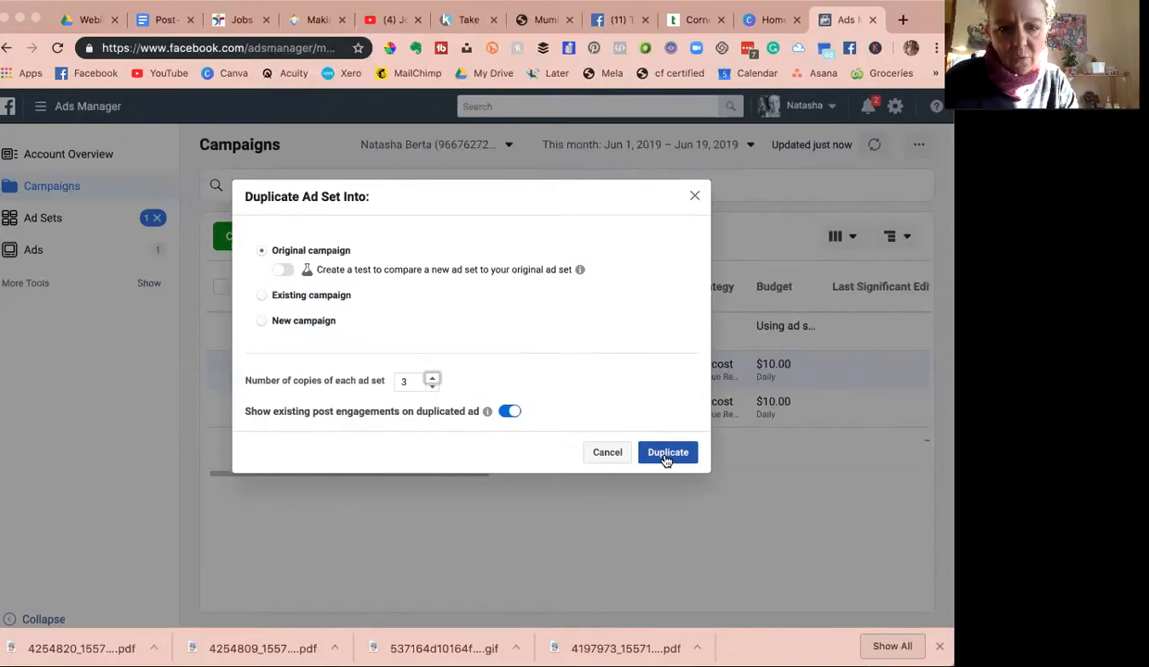
pyautogui.click(667, 453)
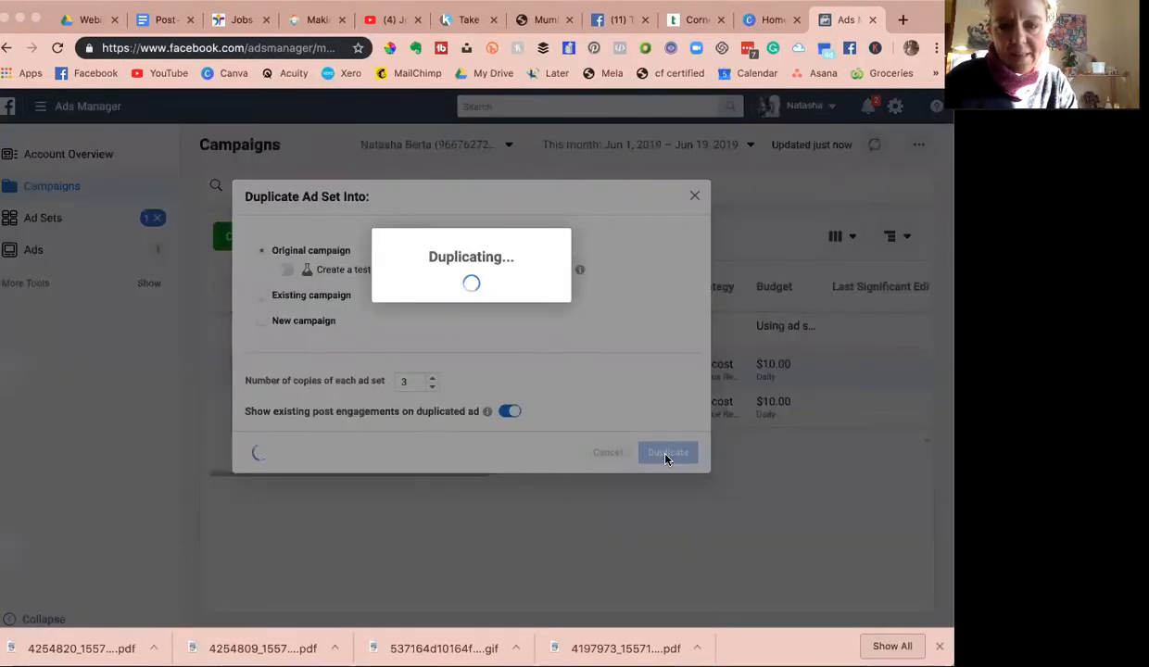
pyautogui.click(668, 453)
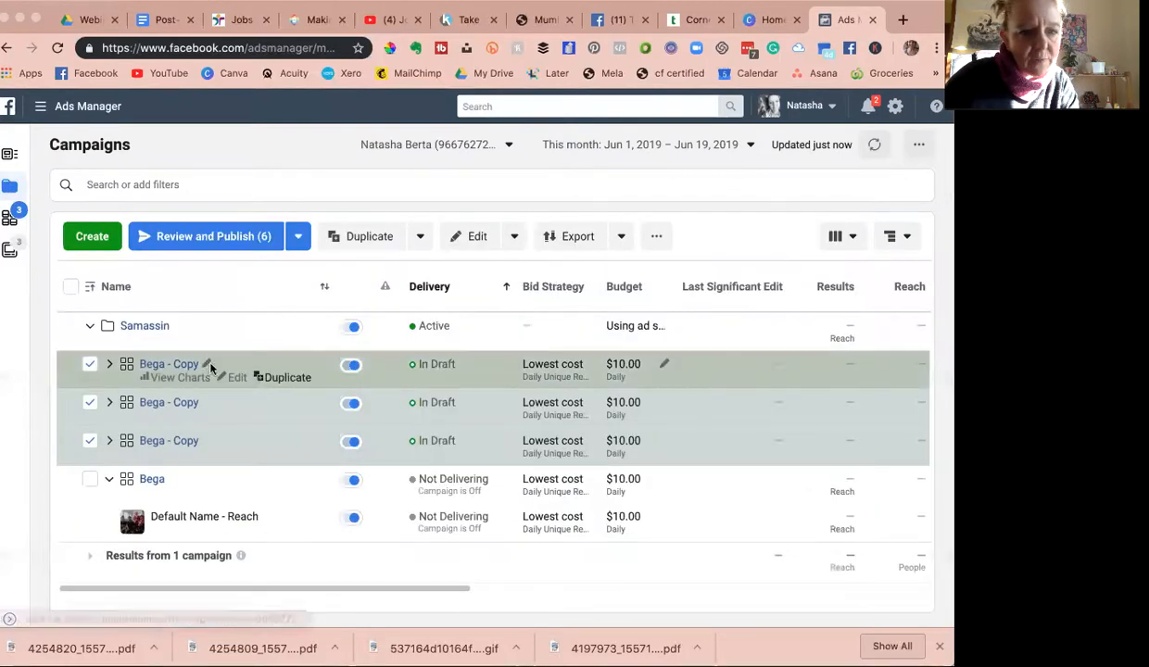
pyautogui.moveTo(145, 326)
pyautogui.write('Bega - Wo')
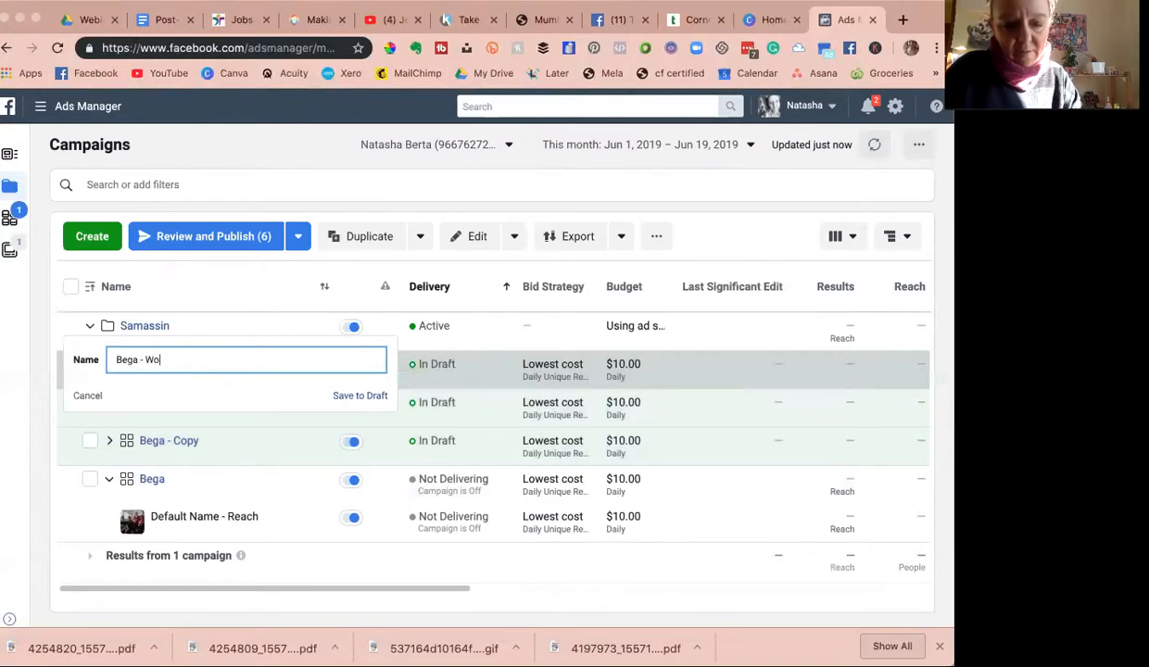
# Rename the first two copies Bega - Women - dance and Bega - Men - Guitars.
pyautogui.write('men -')
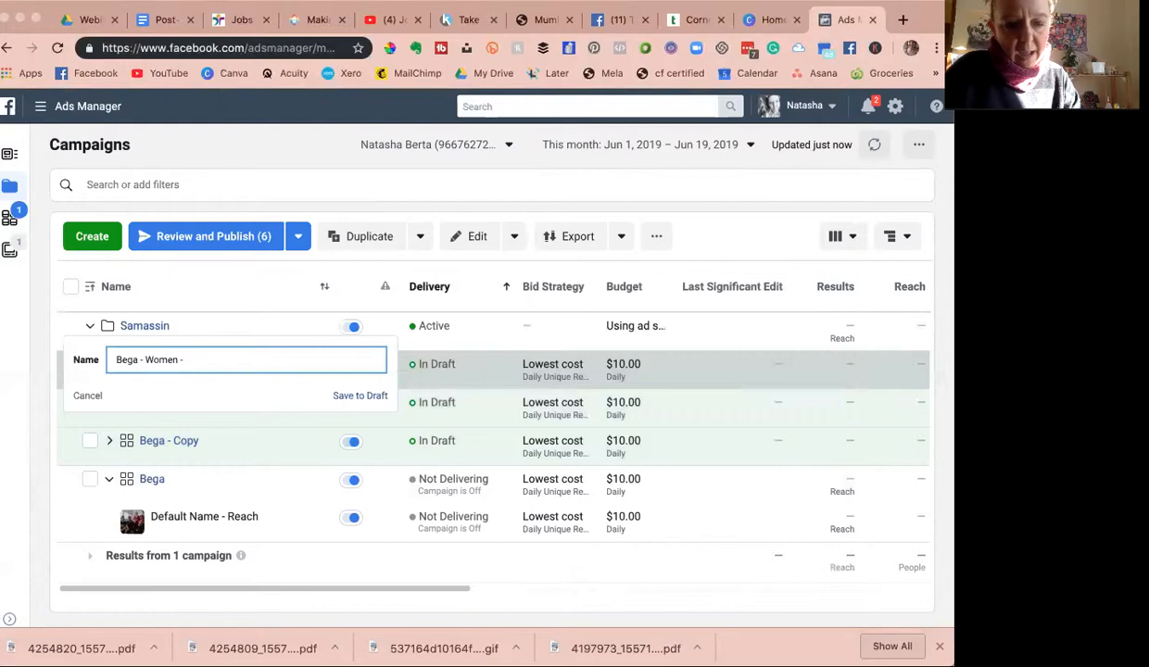
pyautogui.write('dance')
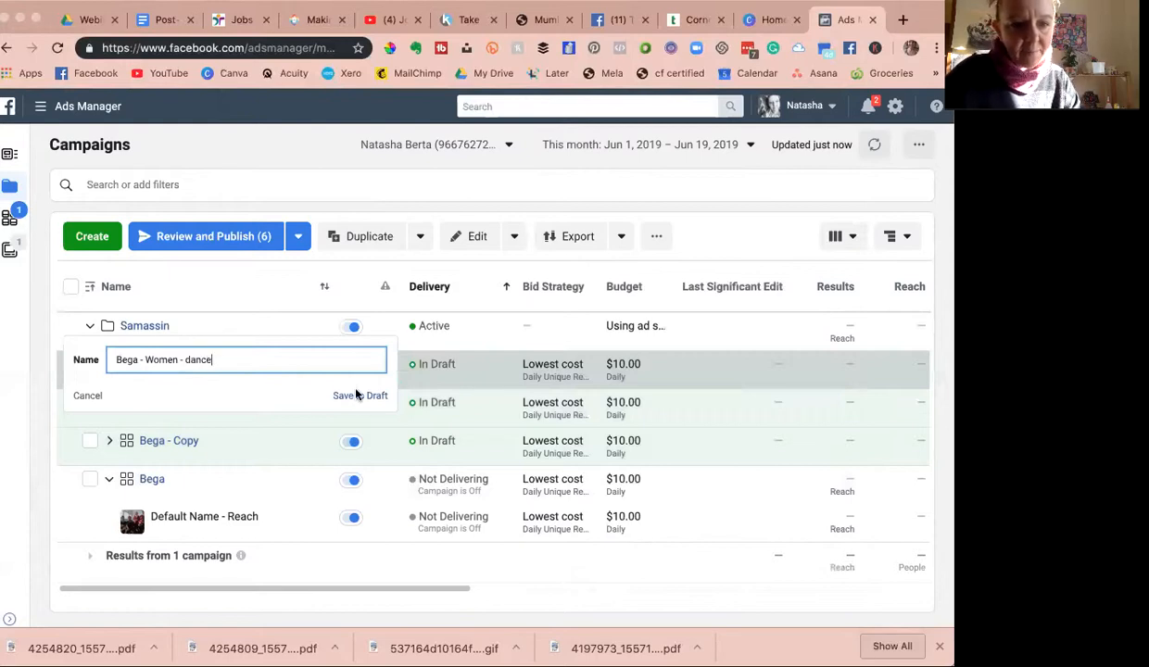
pyautogui.click(360, 397)
pyautogui.write('Bega - Me')
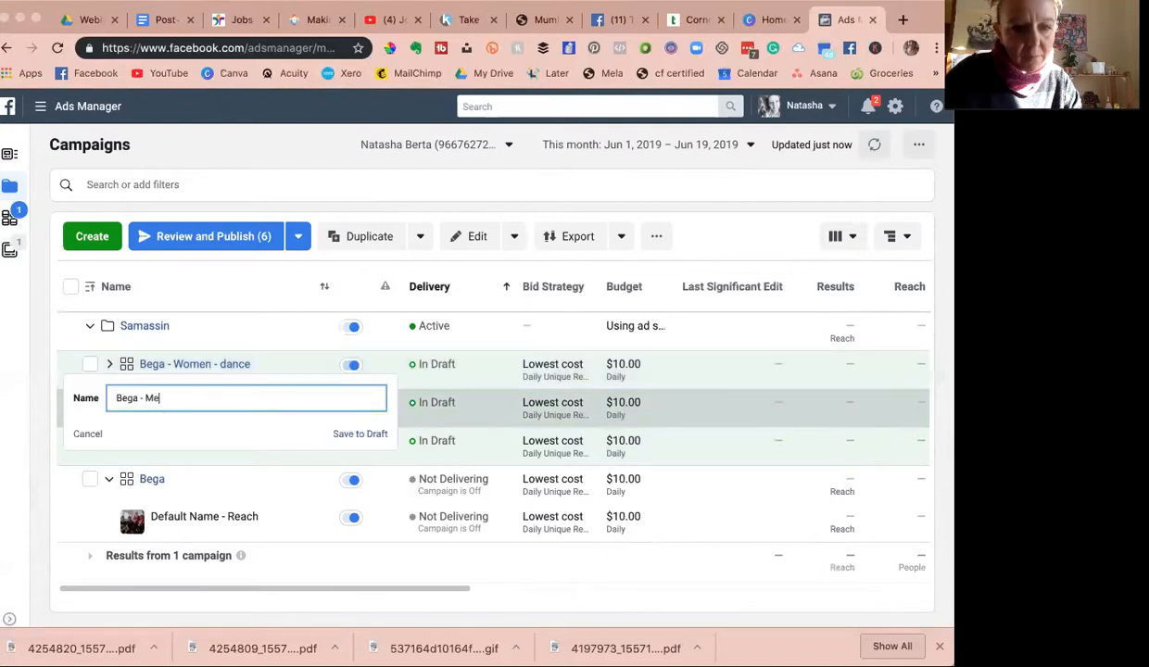
pyautogui.write('n - Guitars')
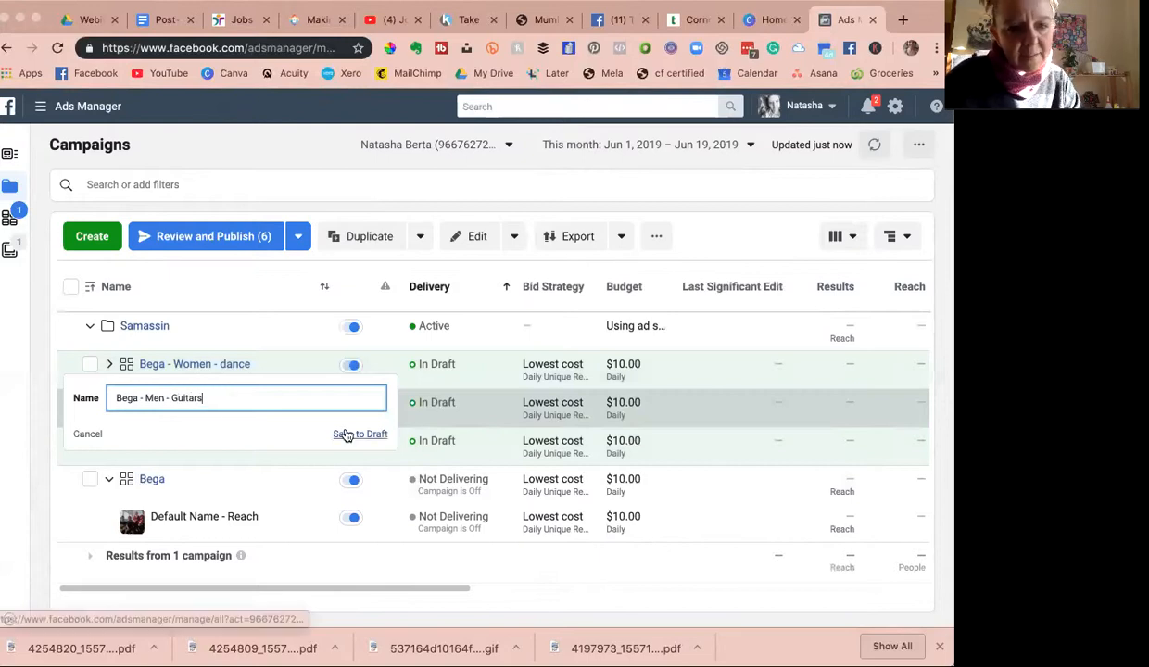
pyautogui.click(359, 434)
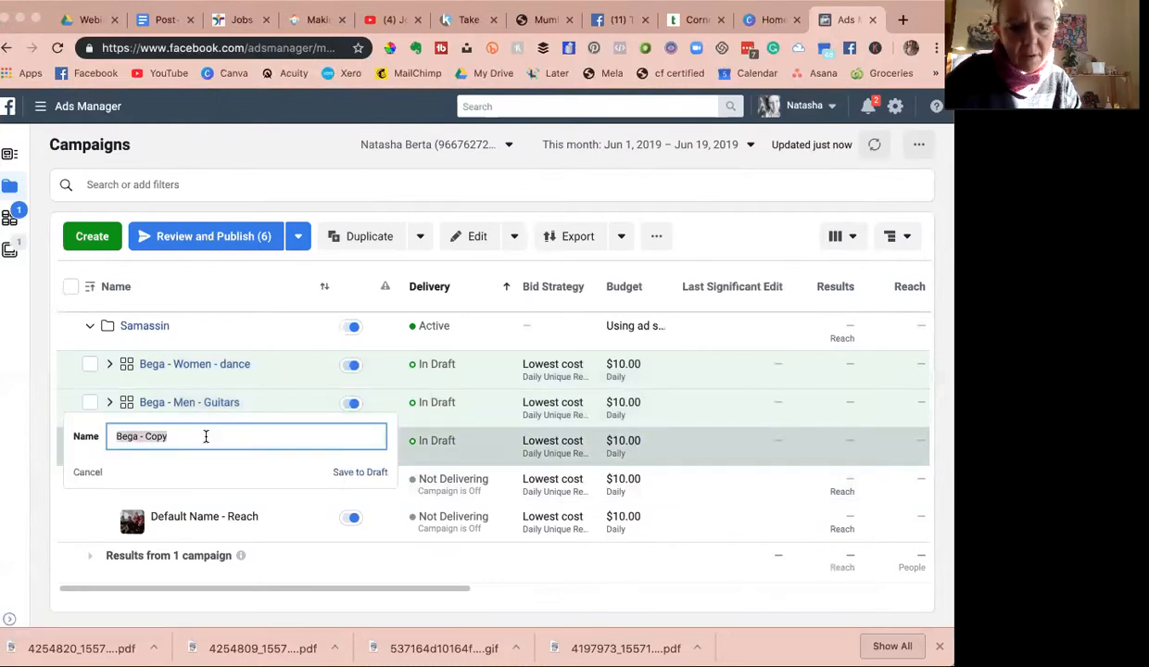
# Rename the third copy Youth - M+F 18-25 and save it as a draft.
pyautogui.write('Youth -')
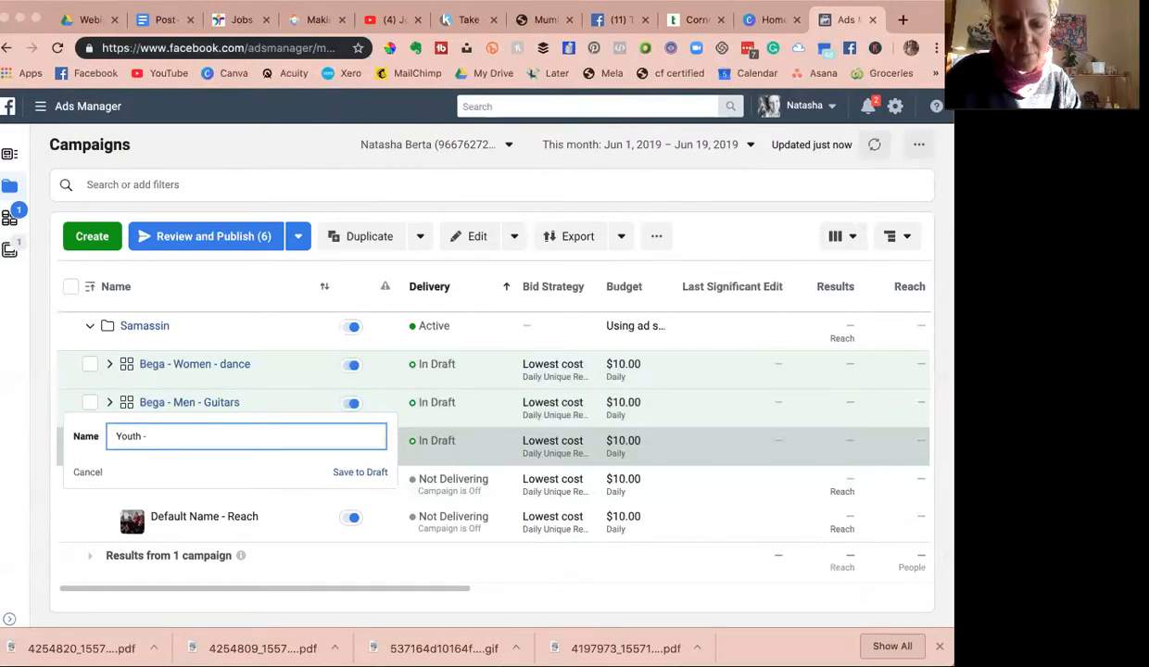
pyautogui.write('M')
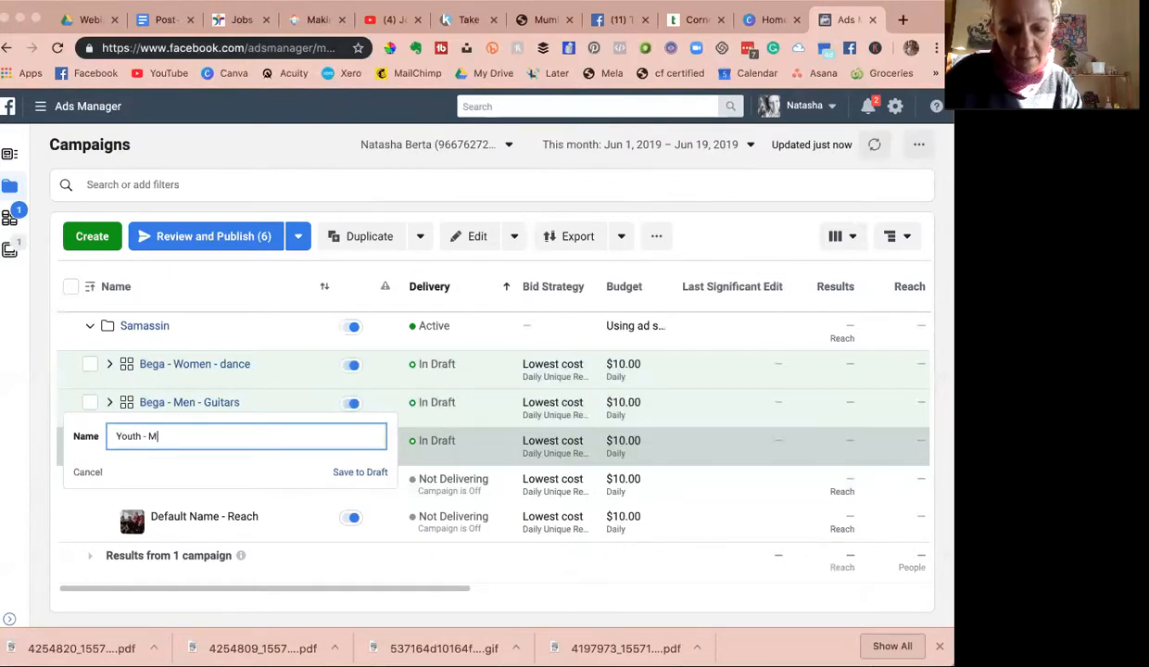
pyautogui.write('+F')
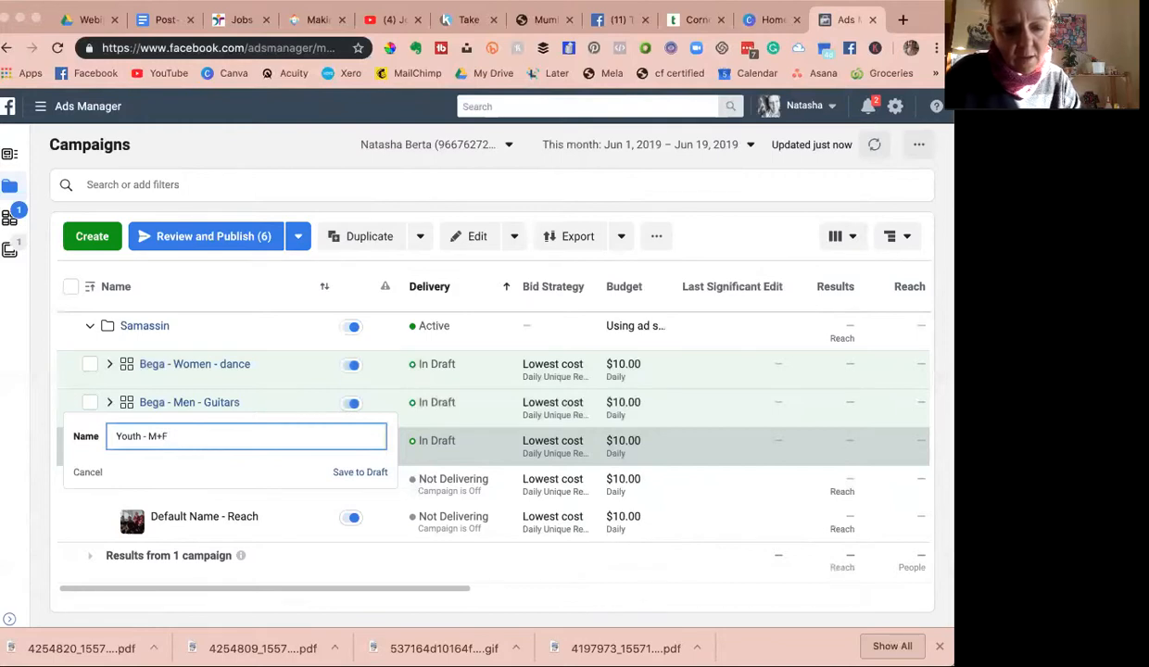
pyautogui.write('18')
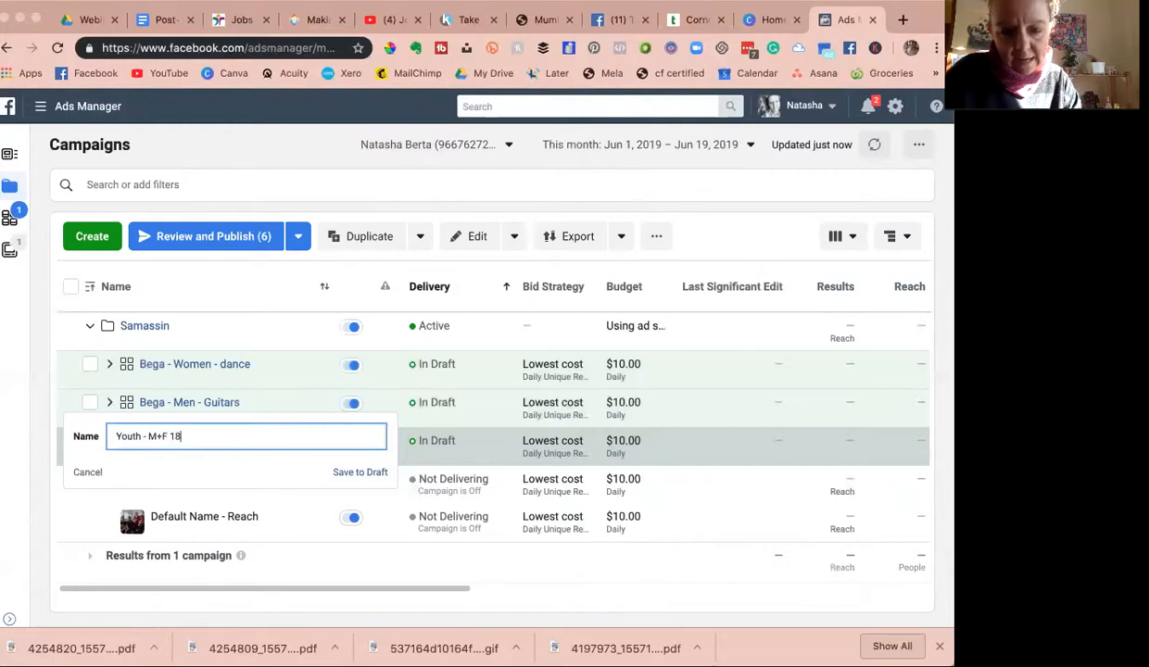
pyautogui.write('-25')
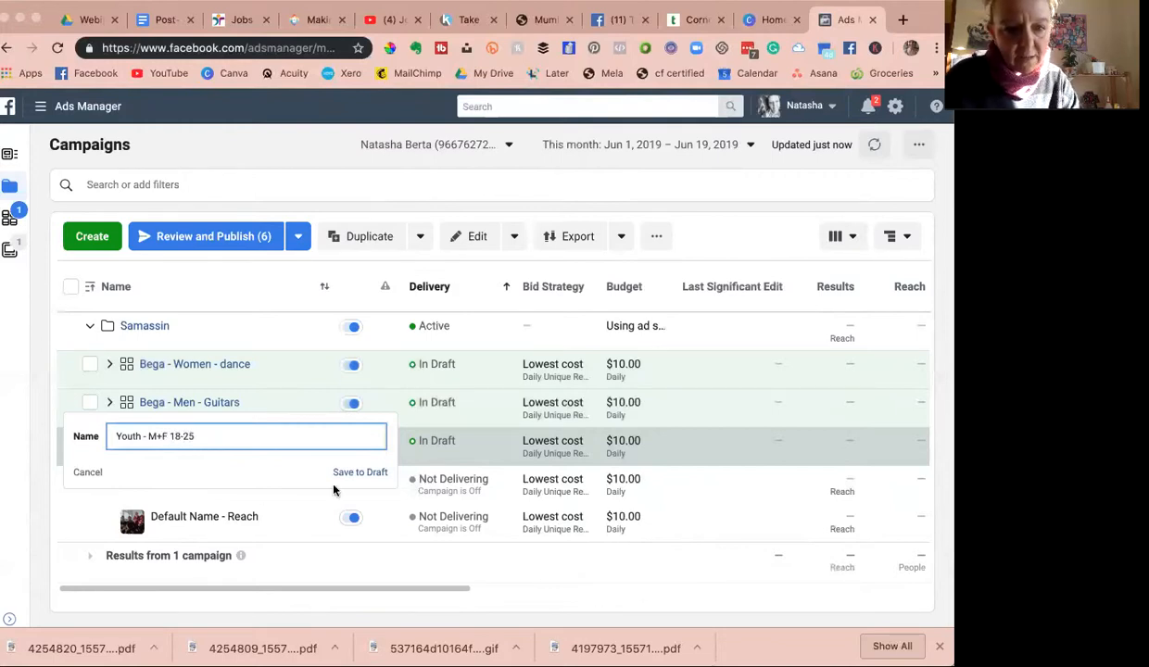
pyautogui.click(359, 473)
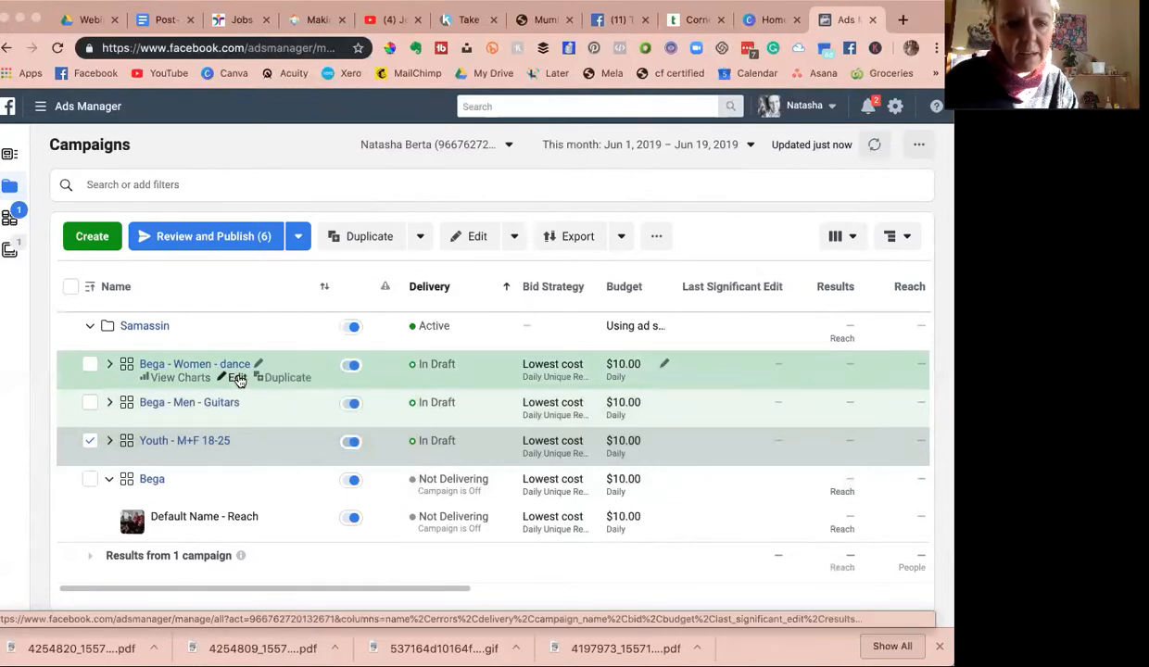
# Set the Bega - Women - dance audience to women only with minimum age 25.
pyautogui.click(238, 379)
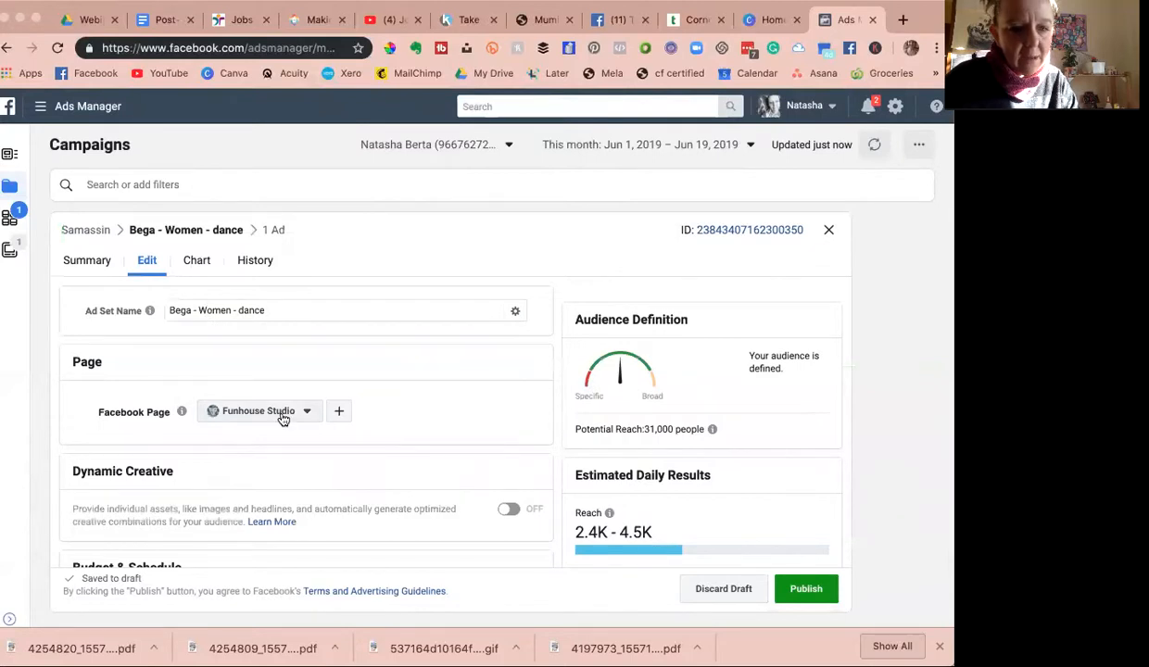
pyautogui.scroll(-3)
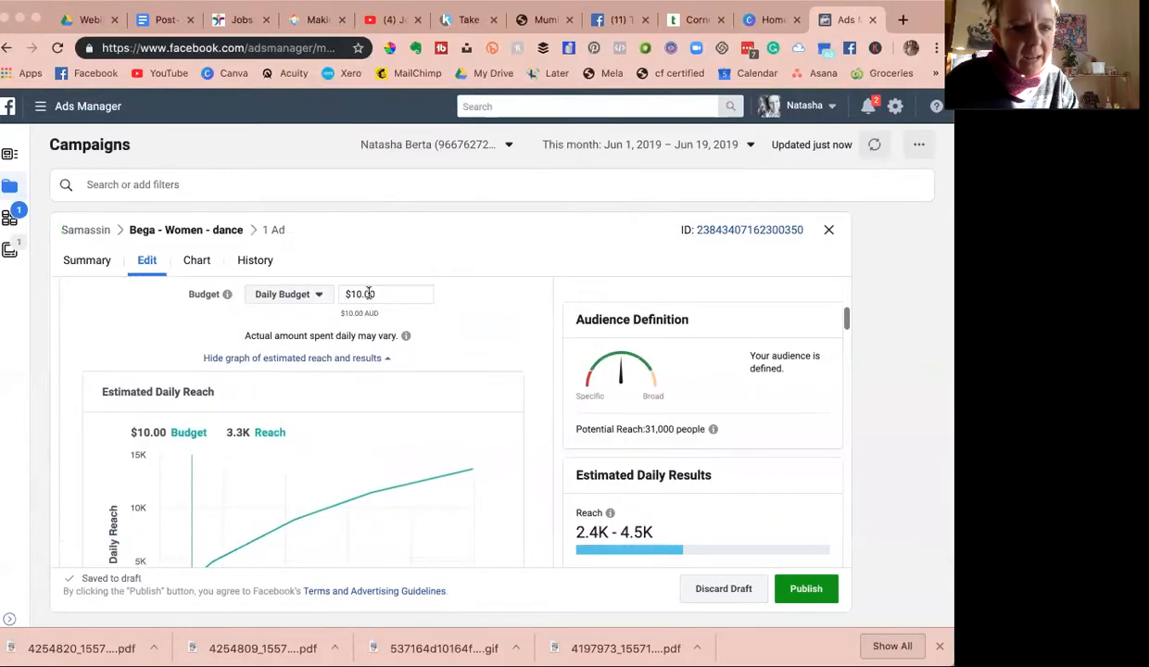
pyautogui.scroll(-3)
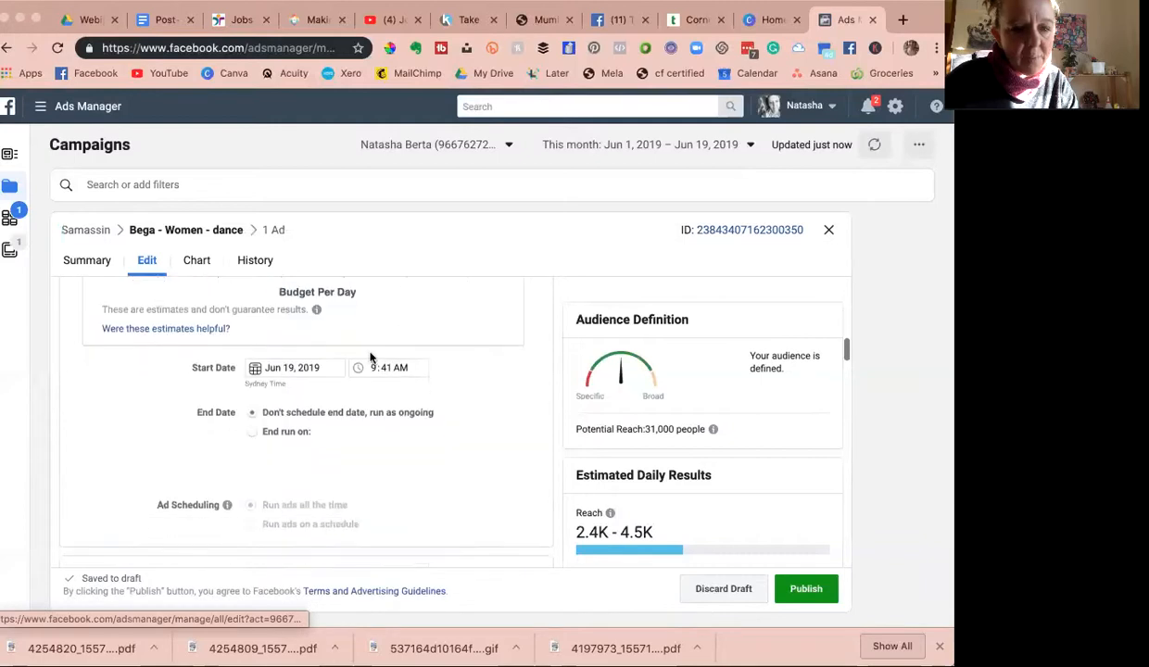
pyautogui.scroll(-3)
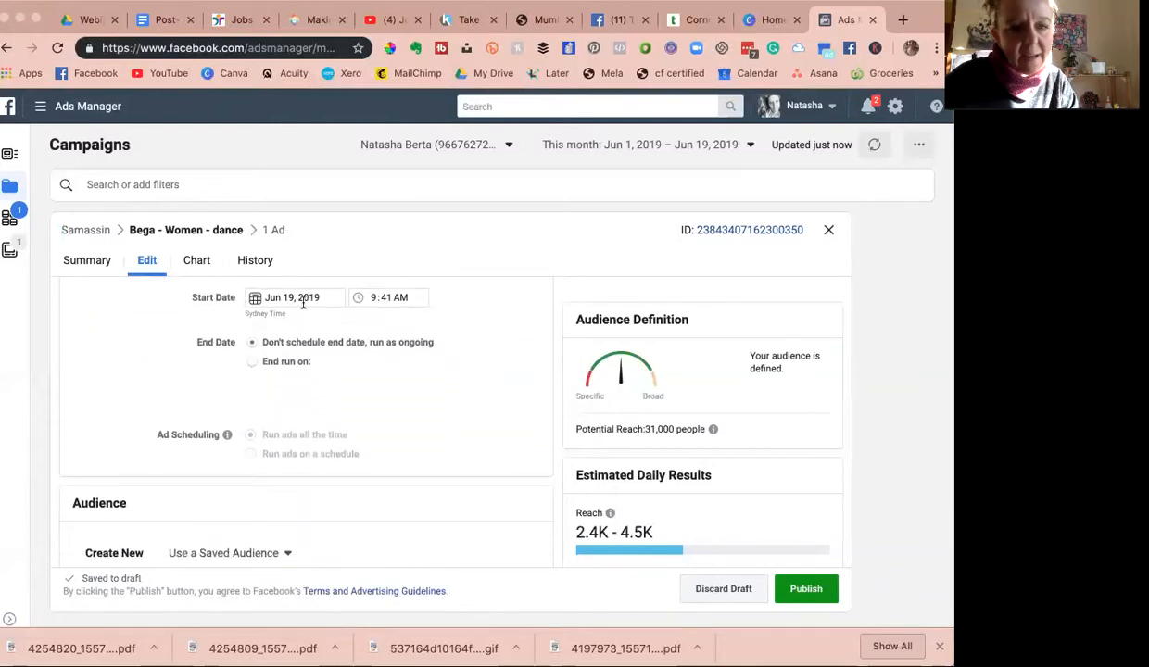
pyautogui.moveTo(304, 356)
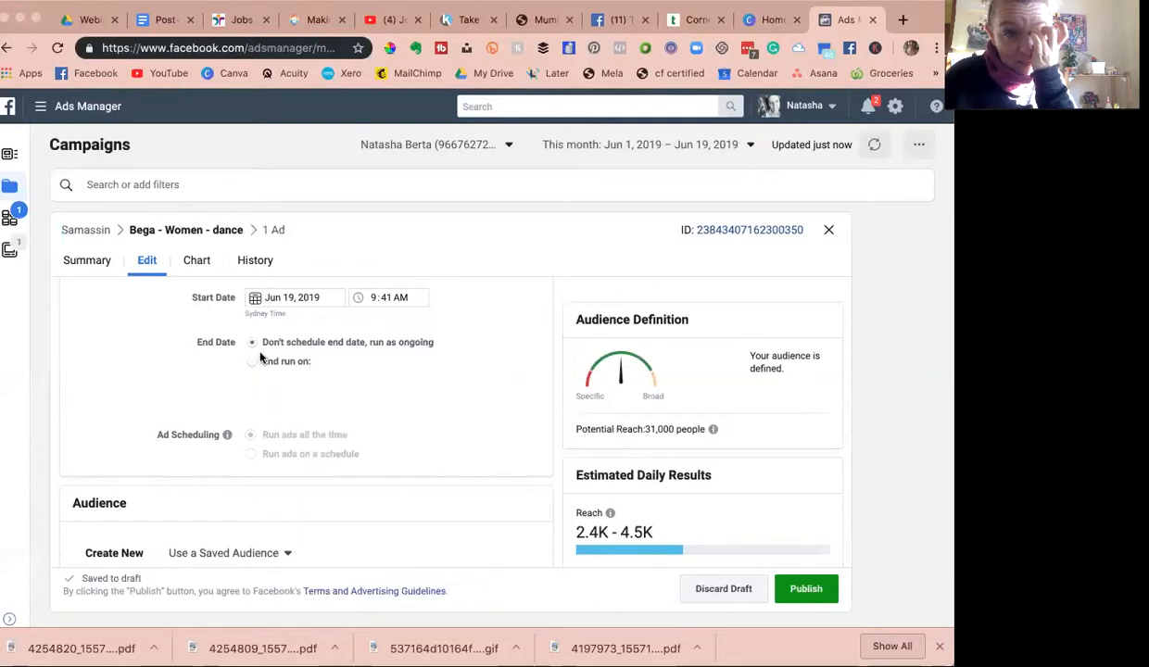
pyautogui.moveTo(361, 350)
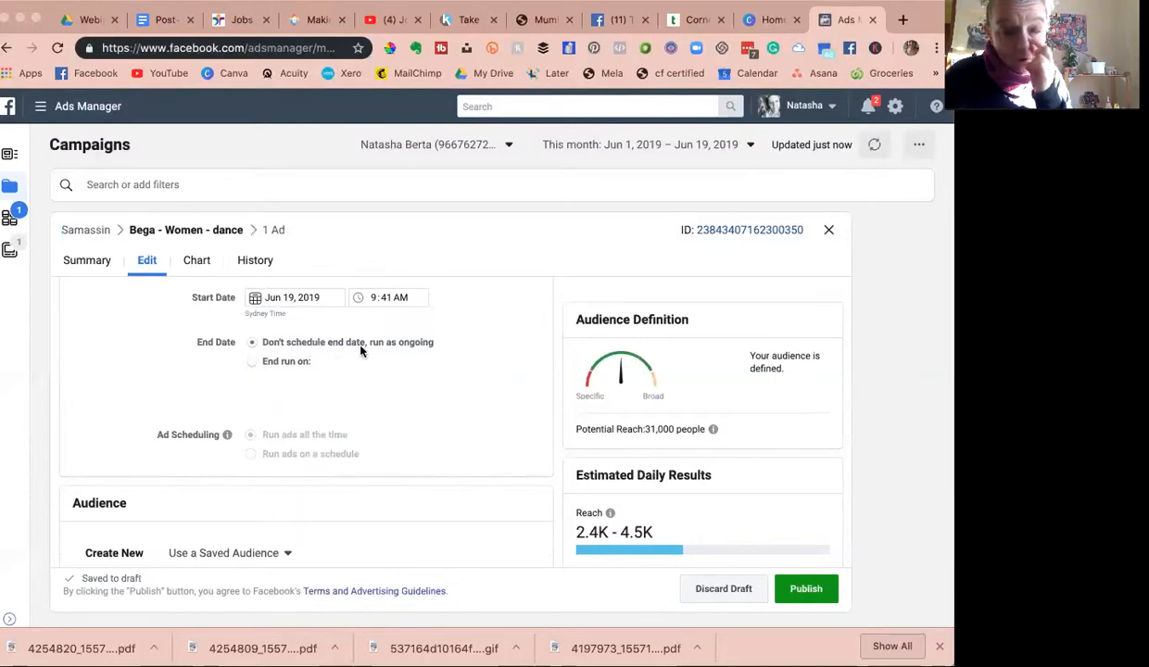
pyautogui.scroll(-3)
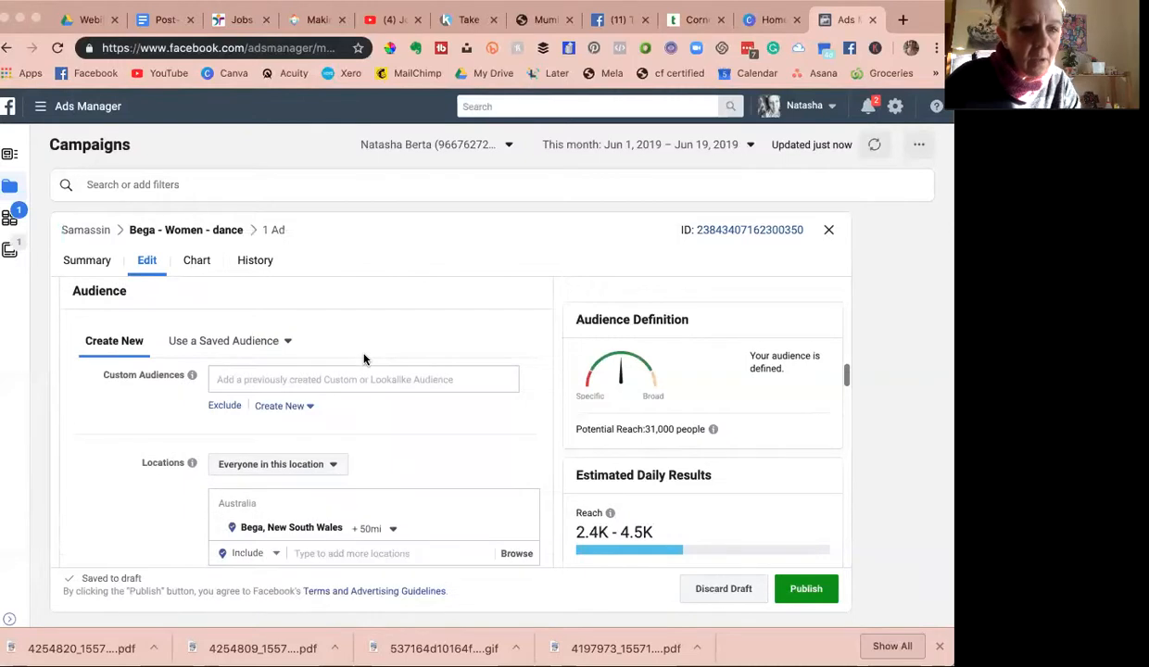
pyautogui.scroll(-3)
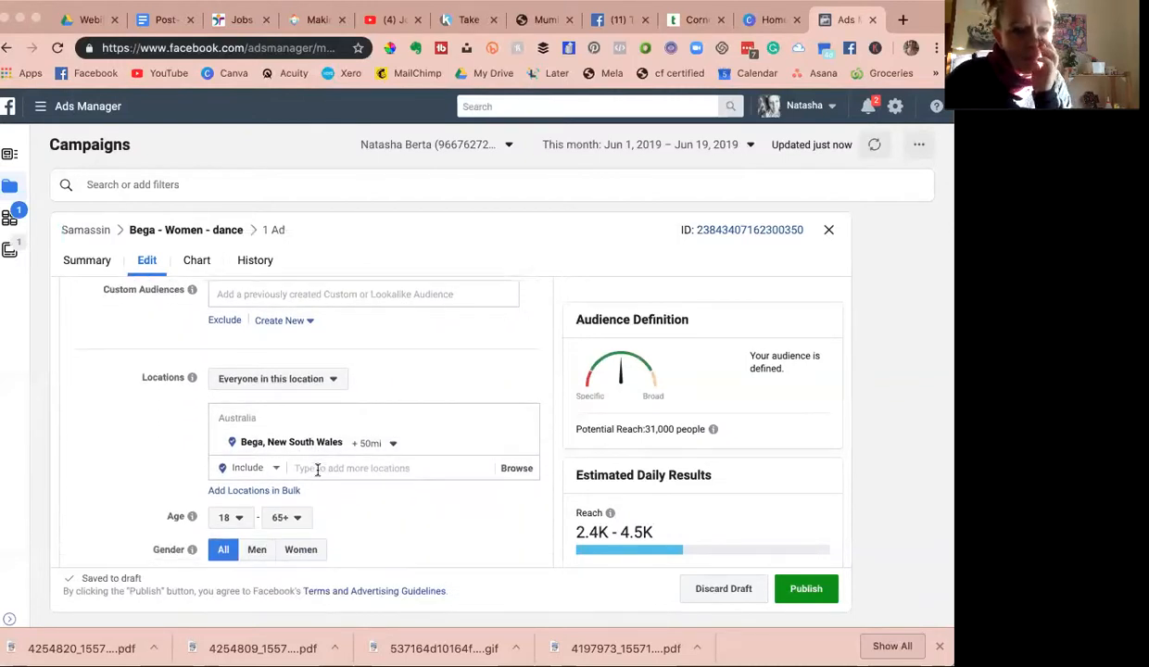
pyautogui.scroll(-3)
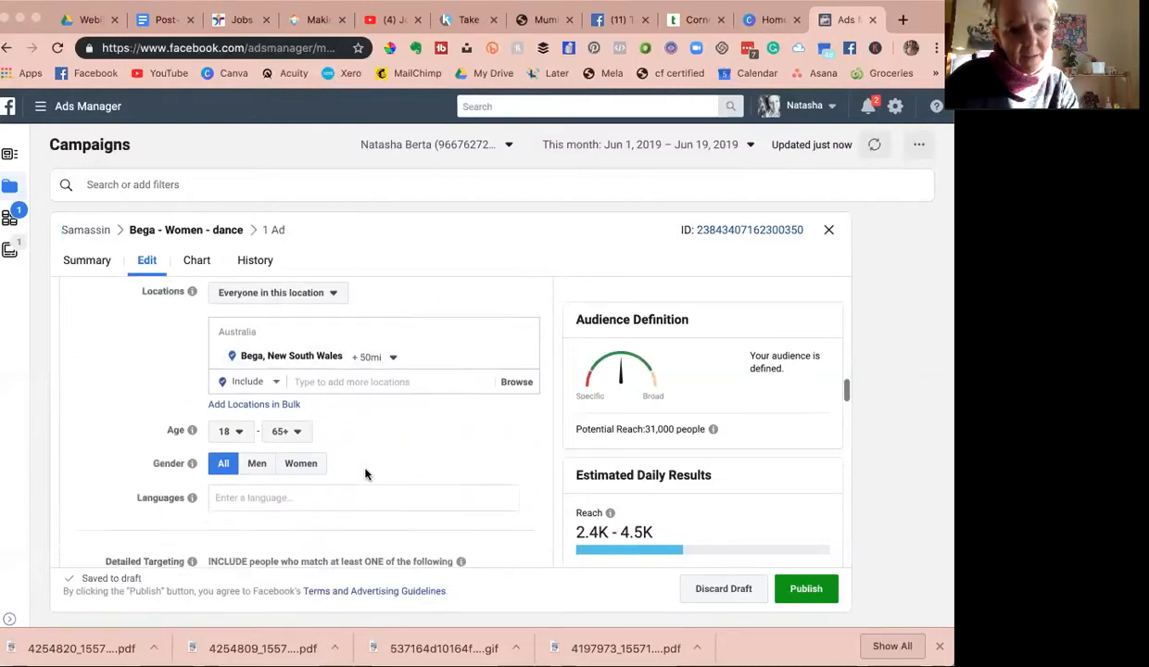
pyautogui.scroll(3)
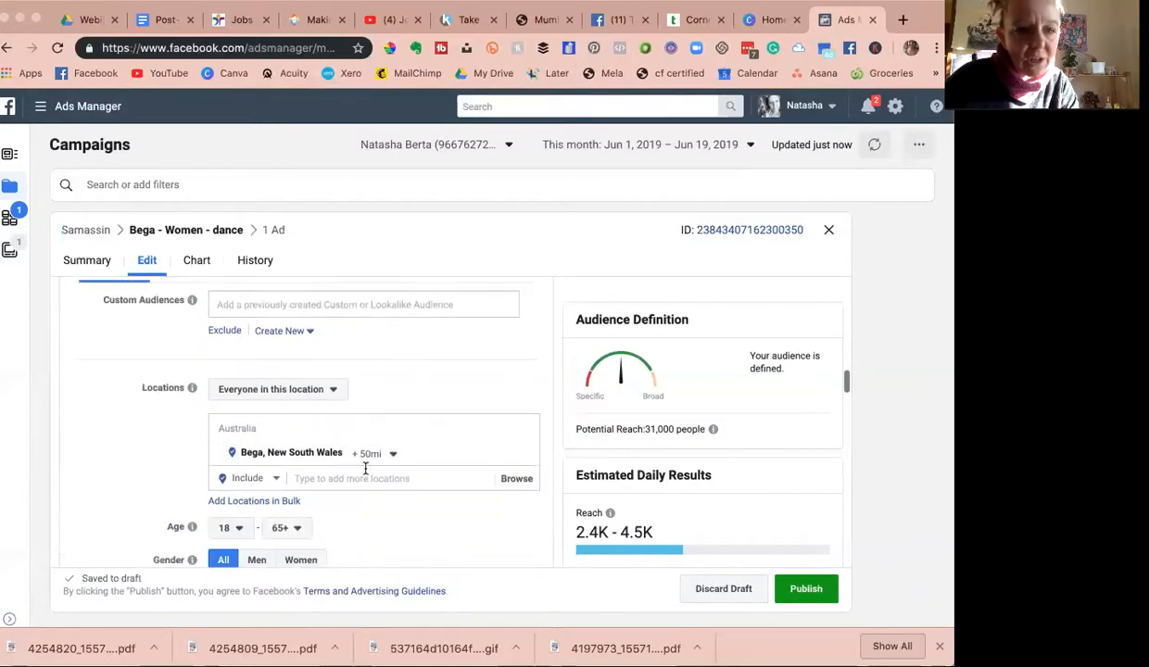
pyautogui.click(300, 560)
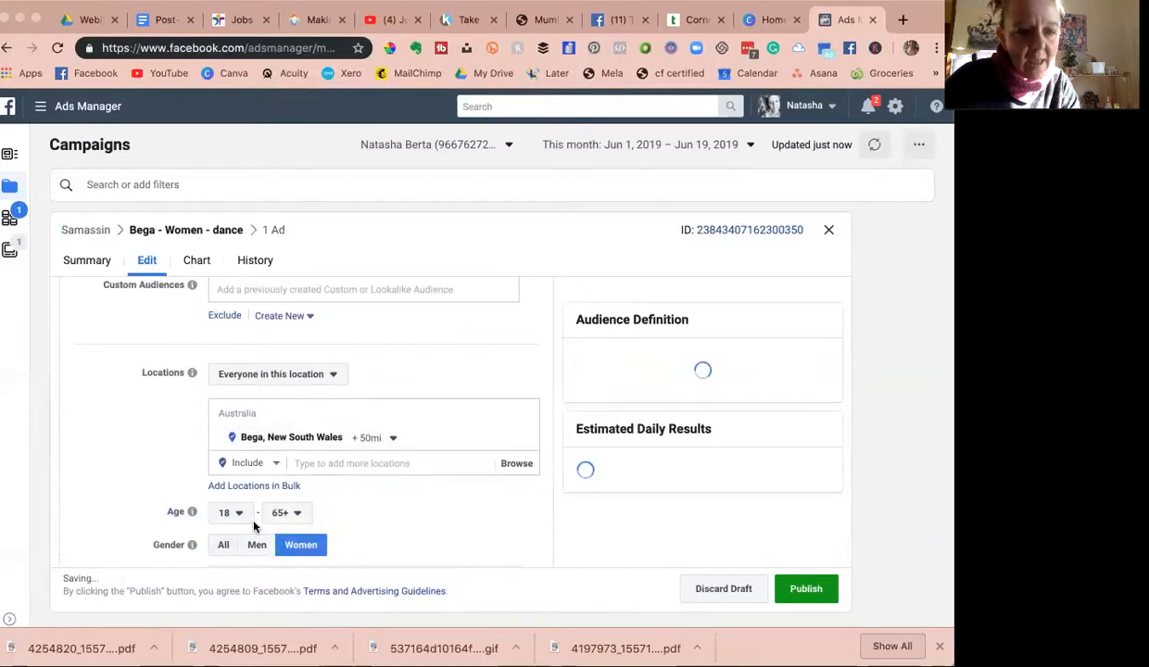
pyautogui.click(230, 512)
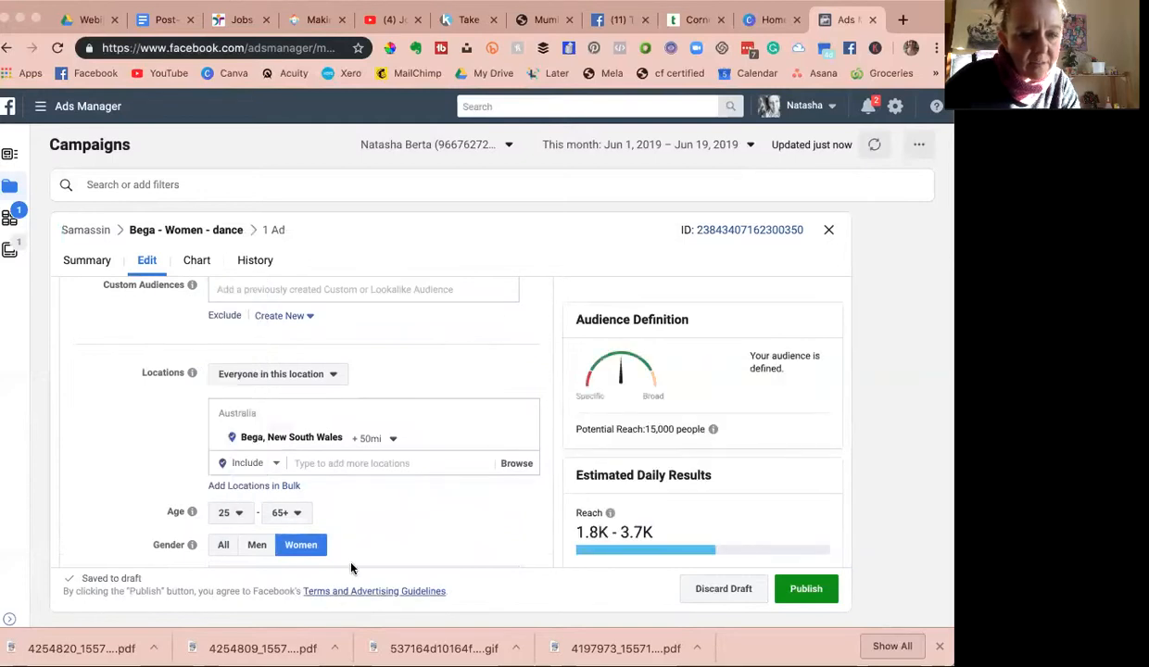
# Add the Dance interest under Detailed Targeting, narrowing reach to 7,100.
pyautogui.scroll(-3)
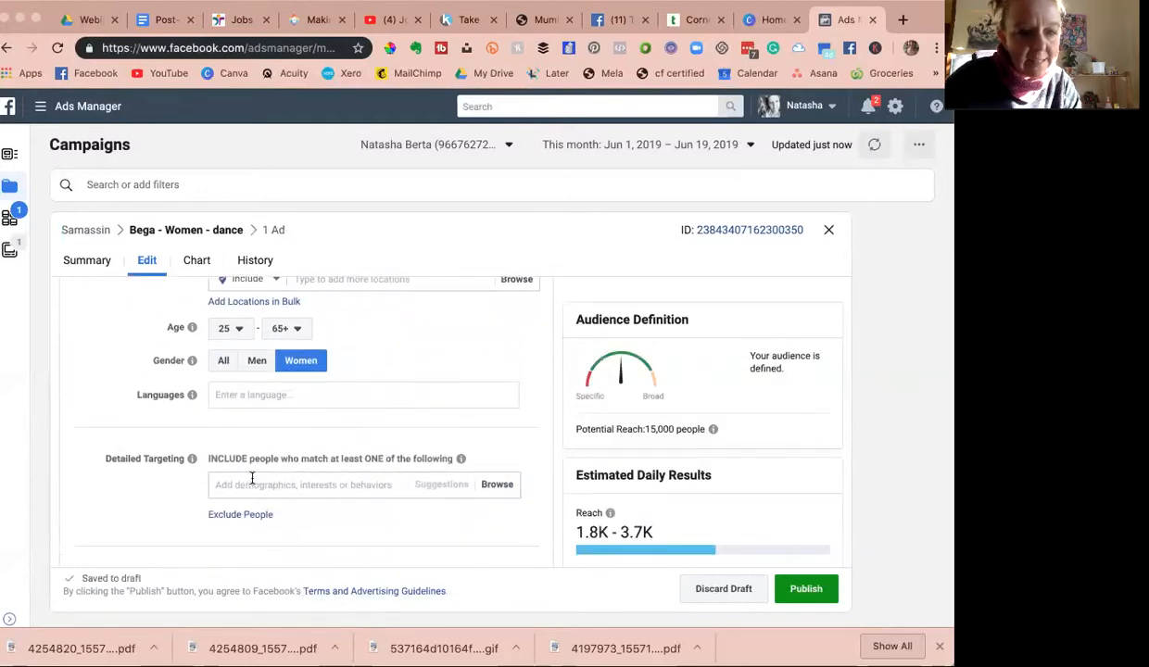
pyautogui.write('dancin')
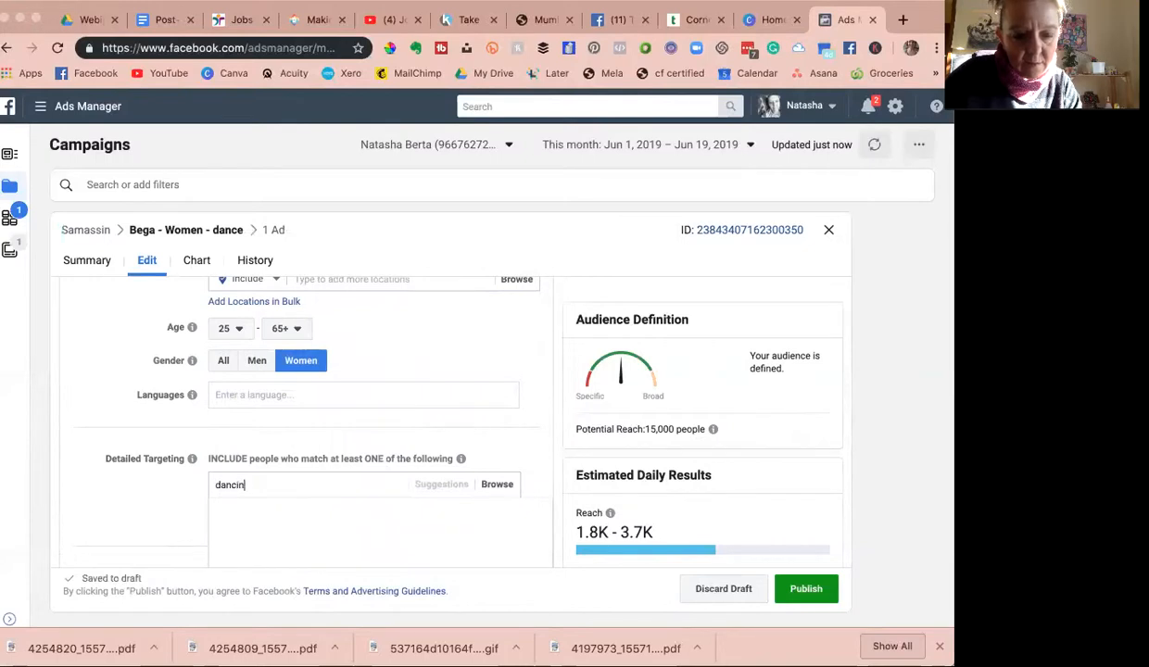
pyautogui.write('g')
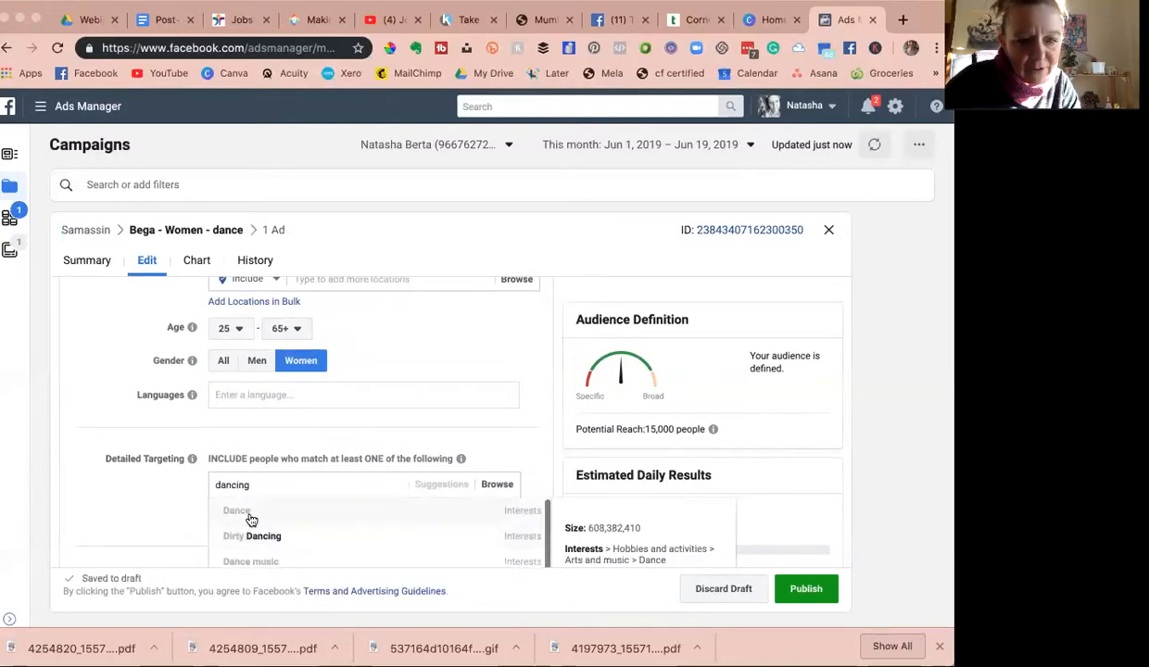
pyautogui.click(237, 510)
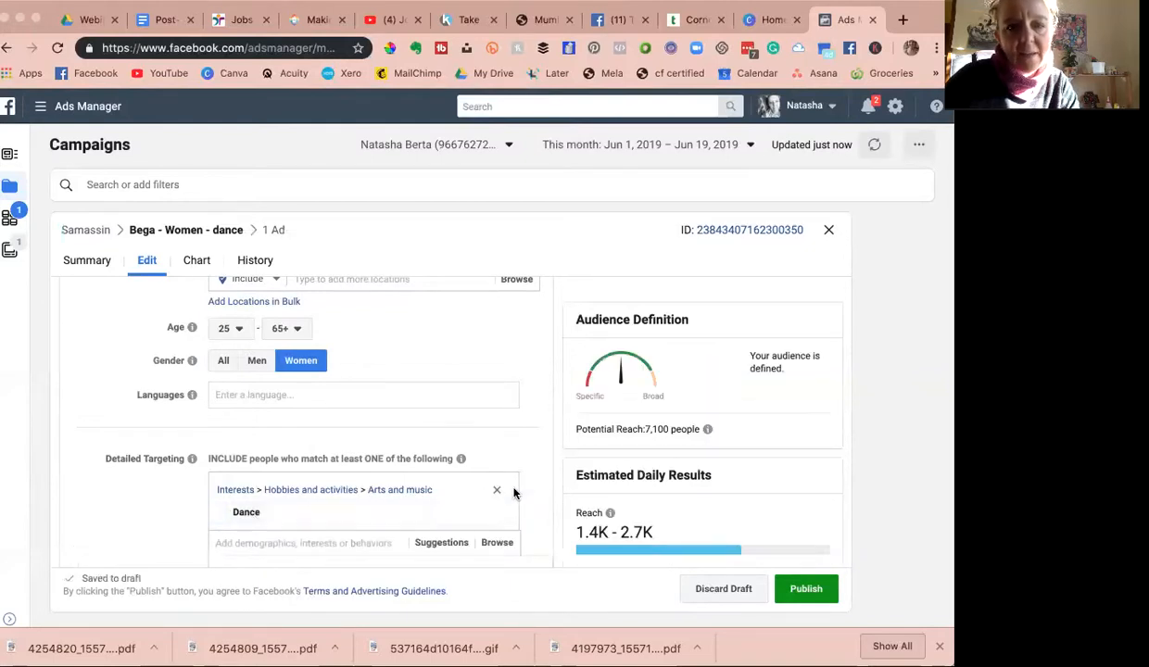
pyautogui.scroll(-3)
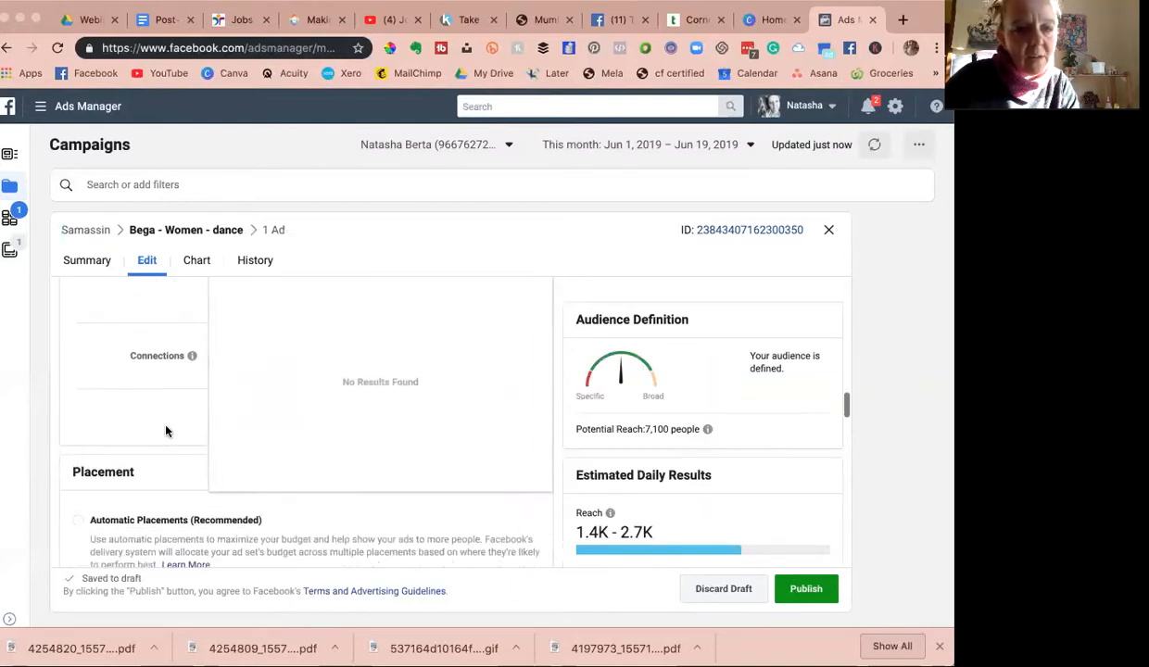
pyautogui.scroll(3)
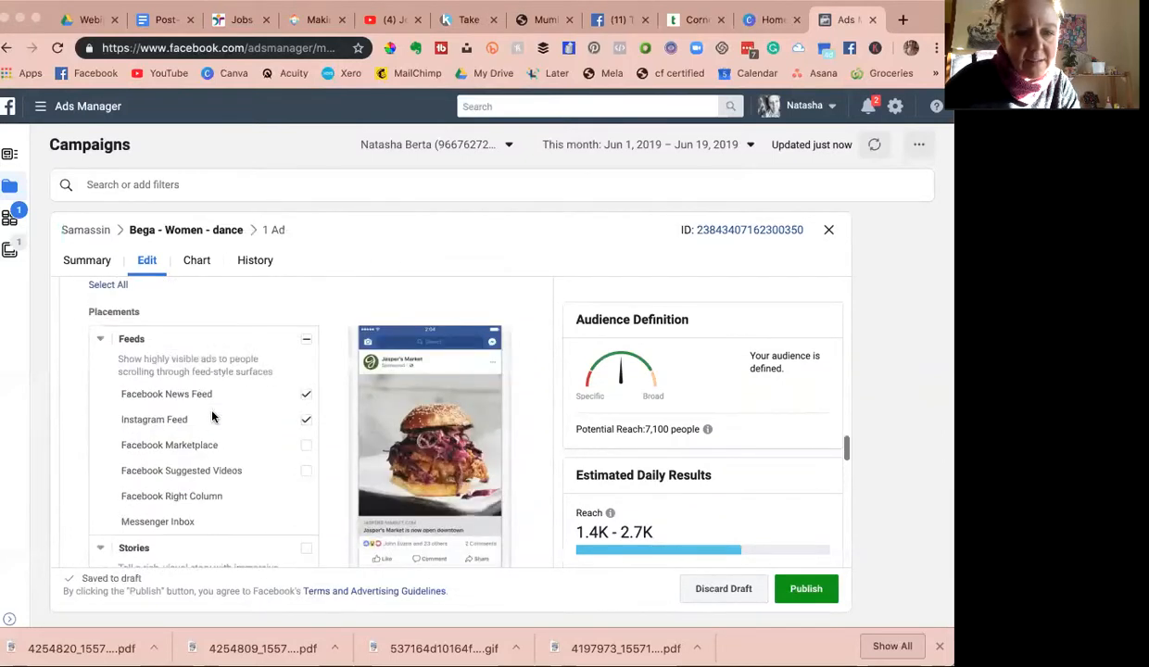
pyautogui.scroll(-3)
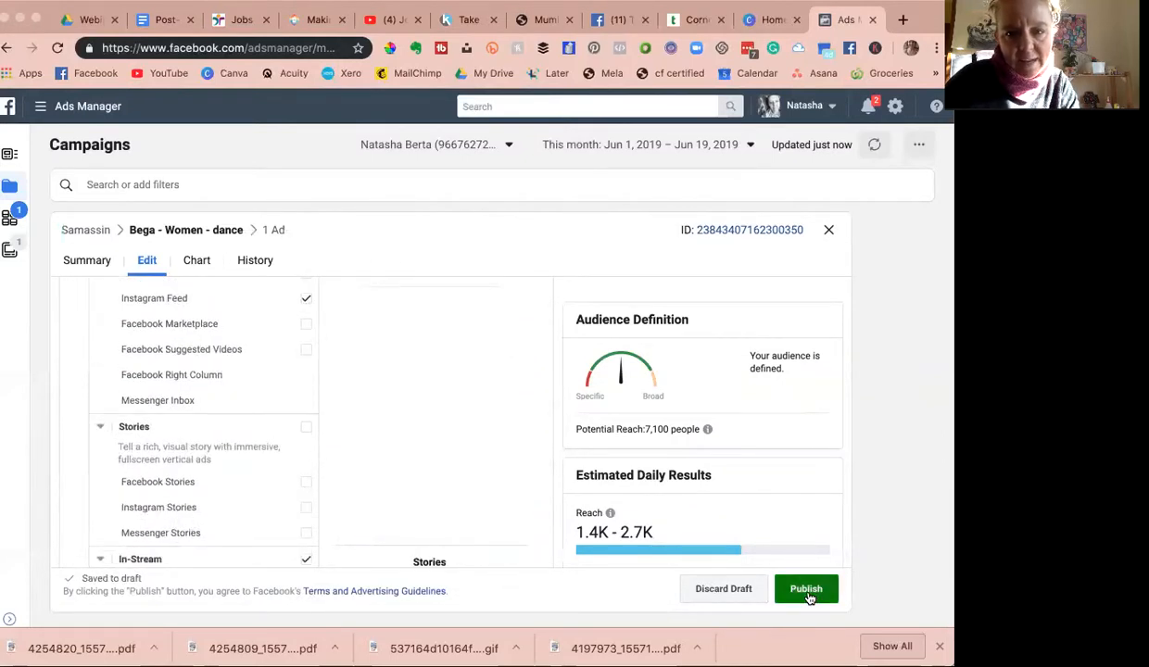
# Publish the Bega - Women - dance changes and close its editor.
pyautogui.click(805, 589)
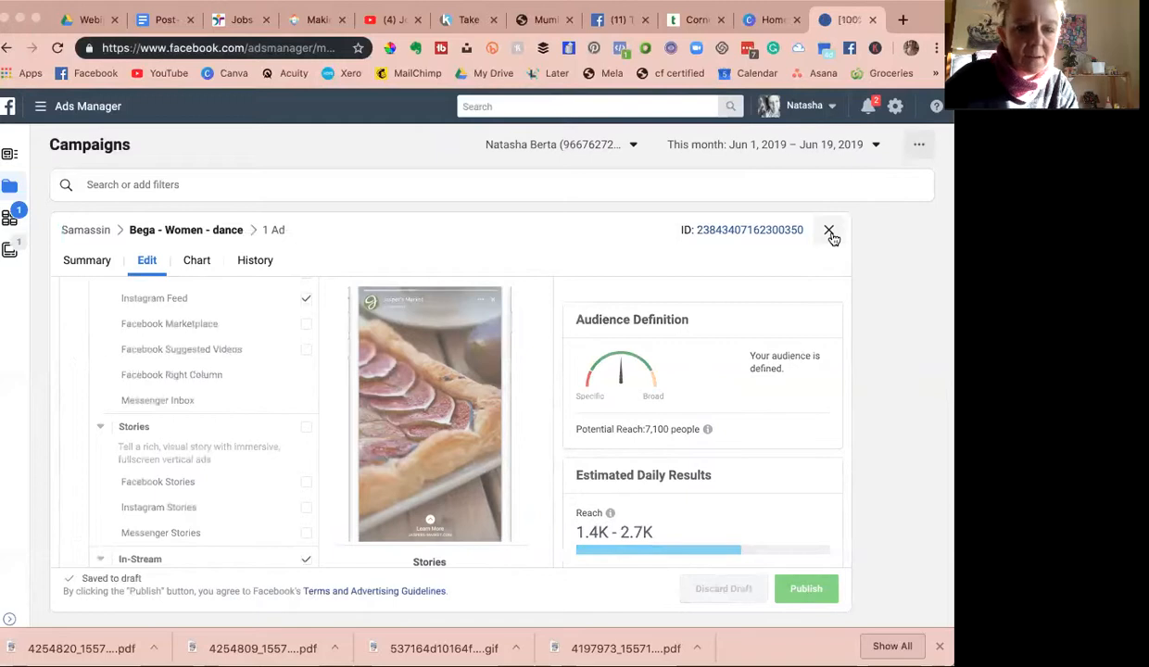
pyautogui.click(829, 230)
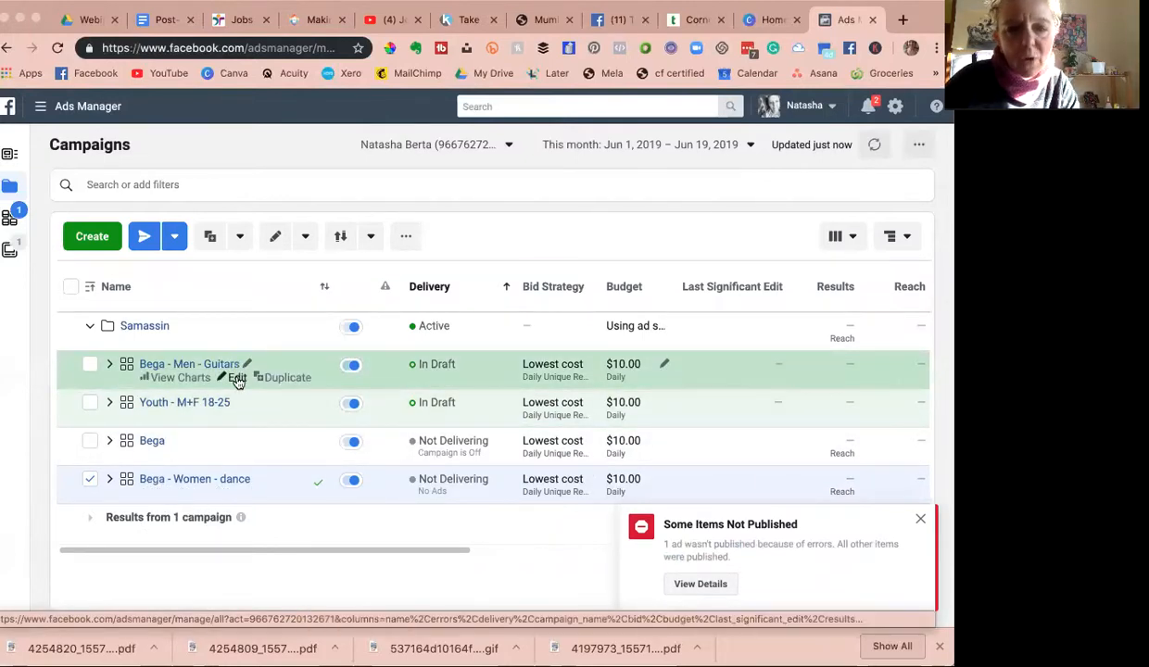
# Add the Guitar interest to the Bega - Men - Guitars ad set's targeting.
pyautogui.click(234, 378)
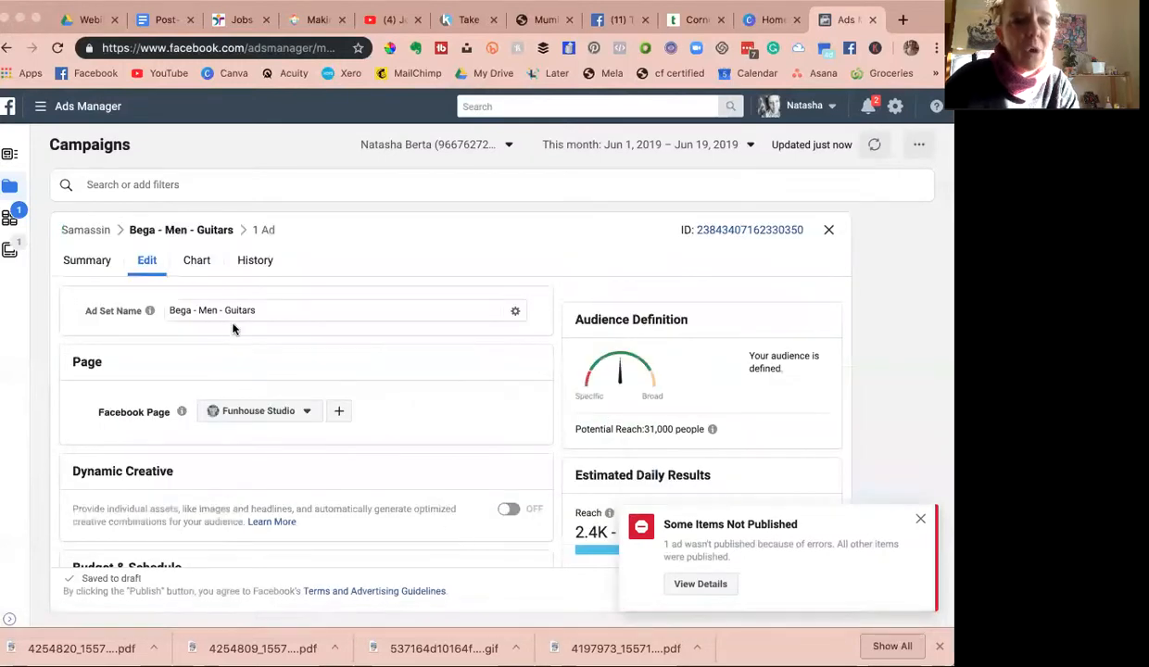
pyautogui.scroll(-3)
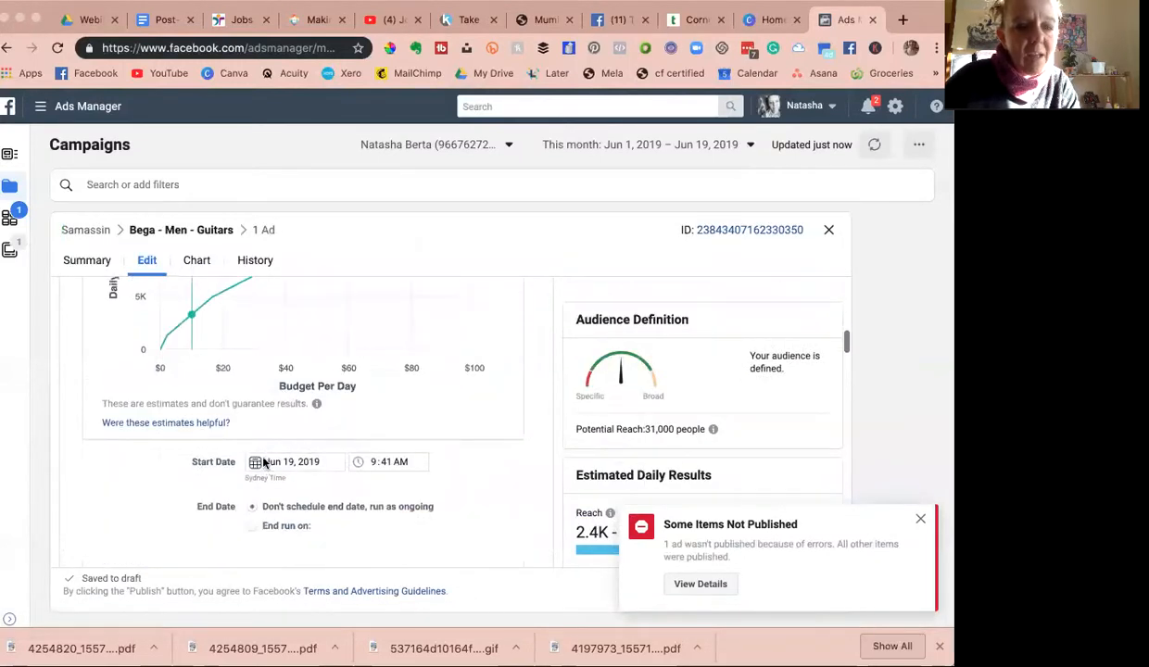
pyautogui.scroll(3)
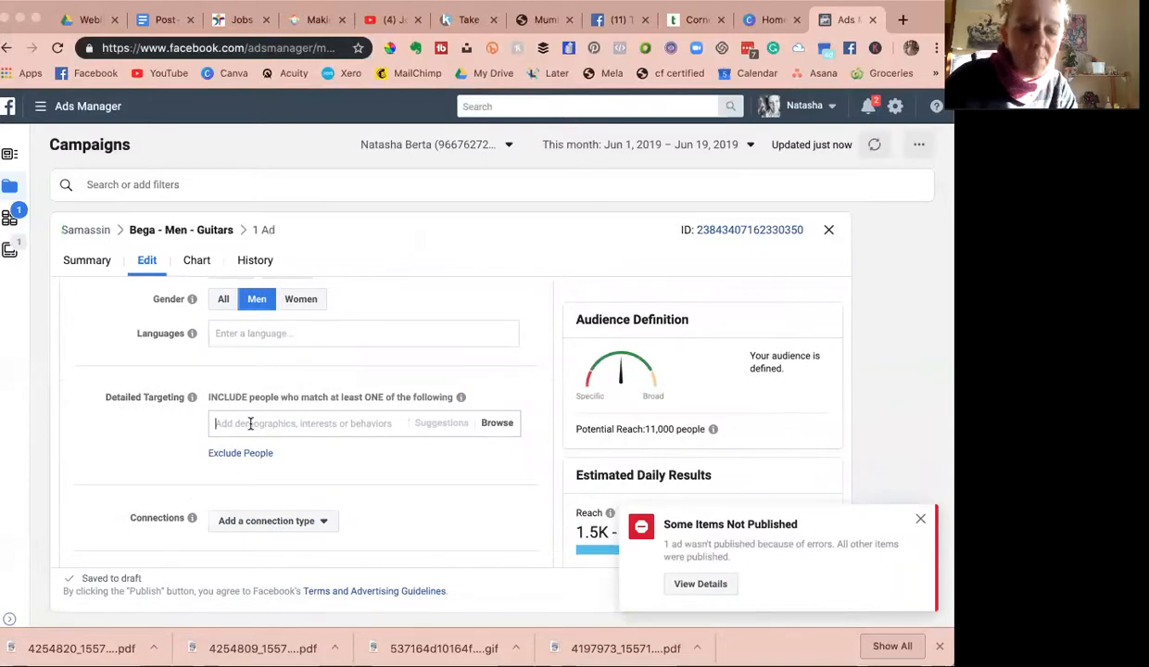
pyautogui.write('guitar')
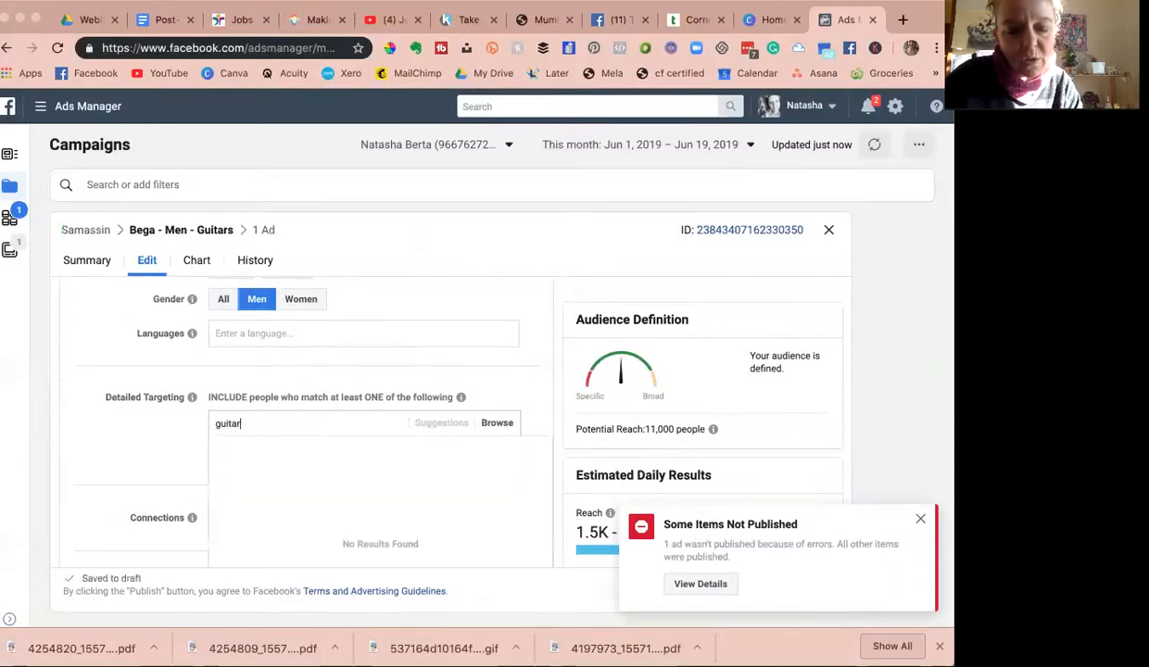
pyautogui.write('s')
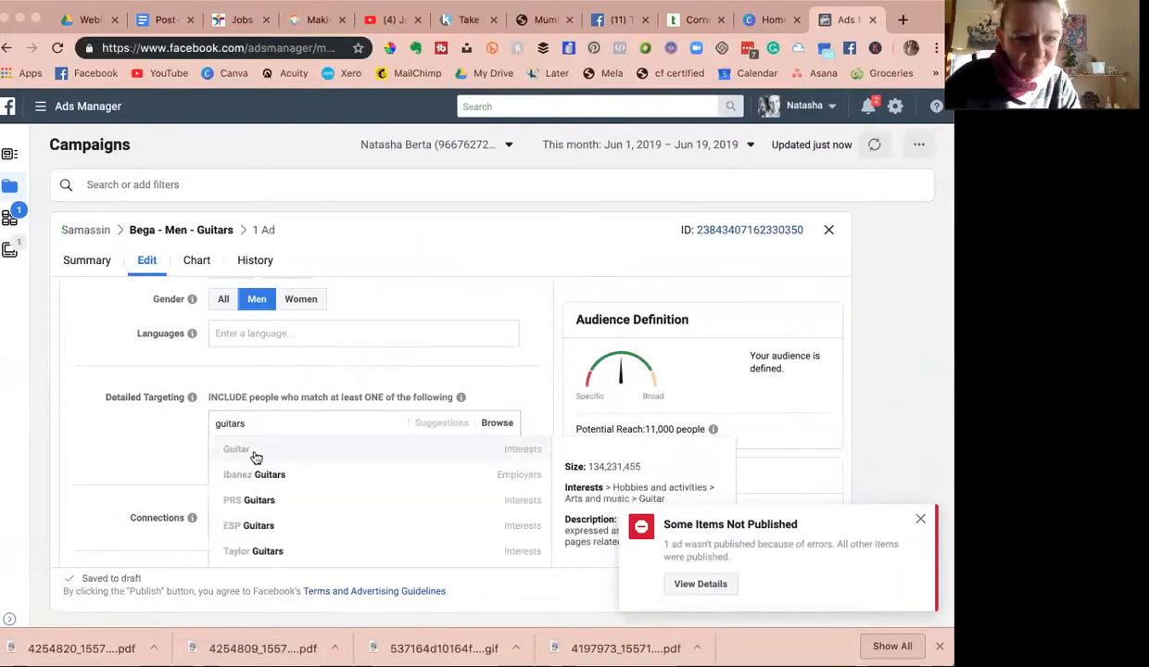
pyautogui.click(237, 451)
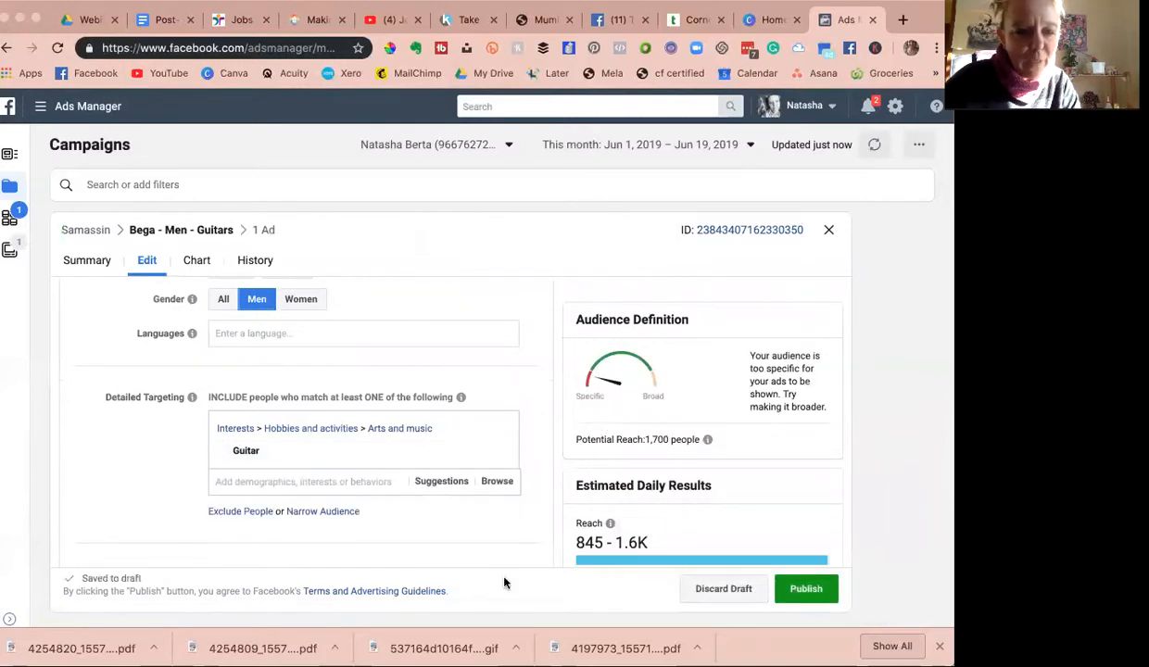
# Publish the edited Bega - Men - Guitars ad set, reaching 1,700.
pyautogui.scroll(-3)
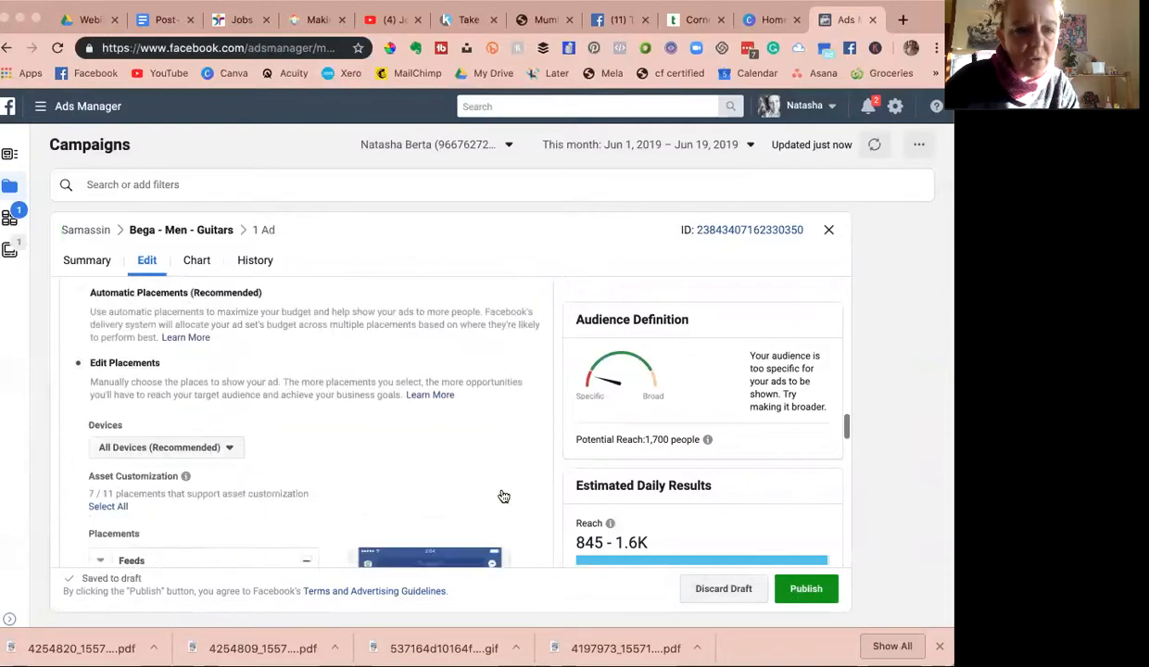
pyautogui.scroll(-3)
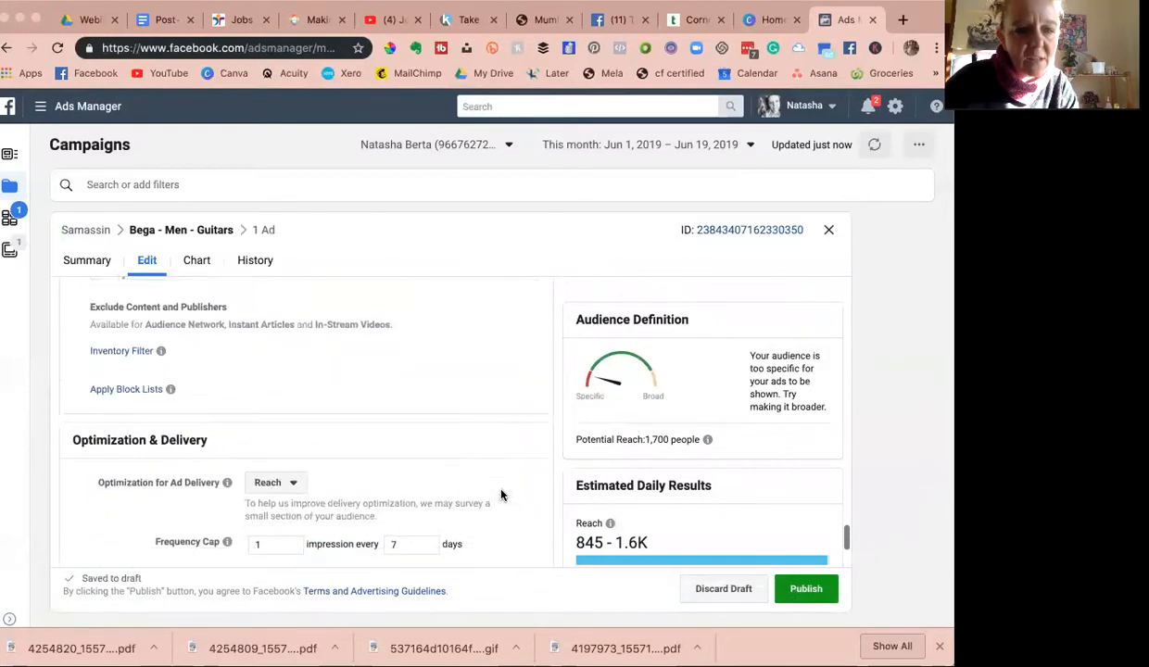
pyautogui.scroll(-3)
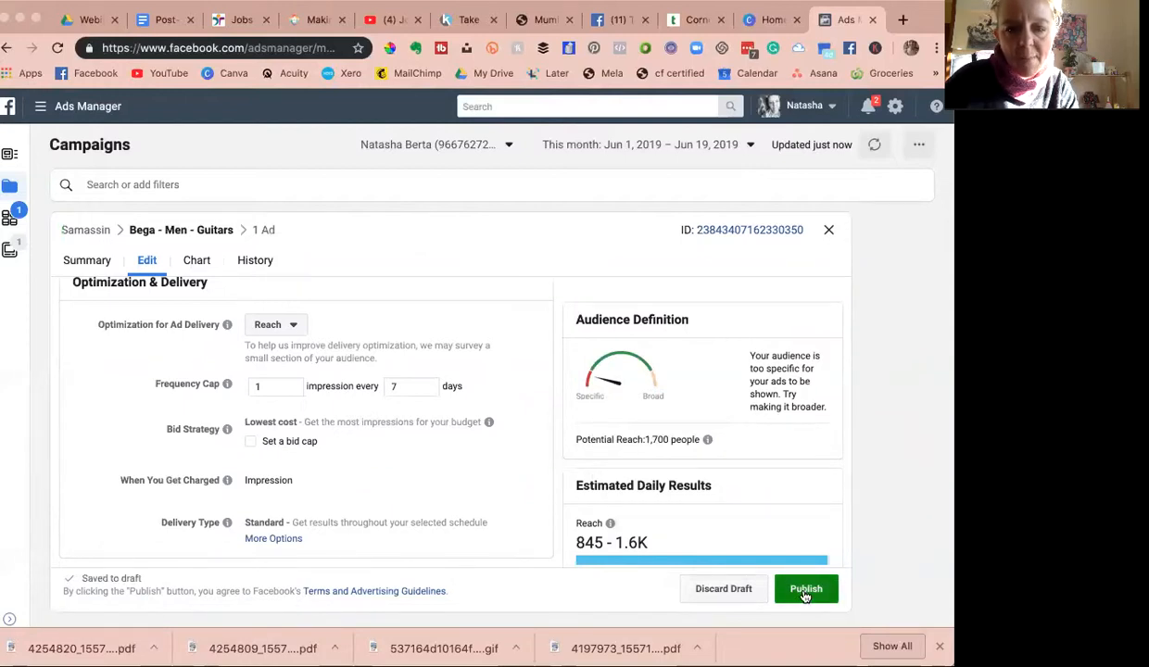
pyautogui.click(804, 589)
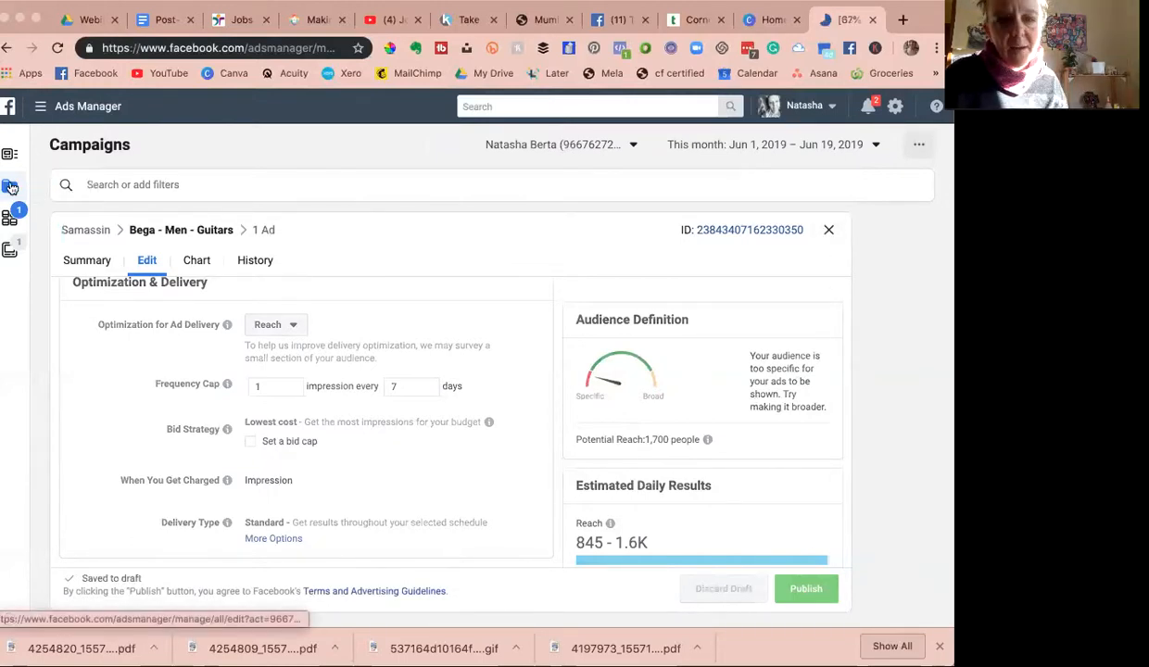
# Close the editor and show all four ad sets in the Ad Sets list.
pyautogui.click(805, 589)
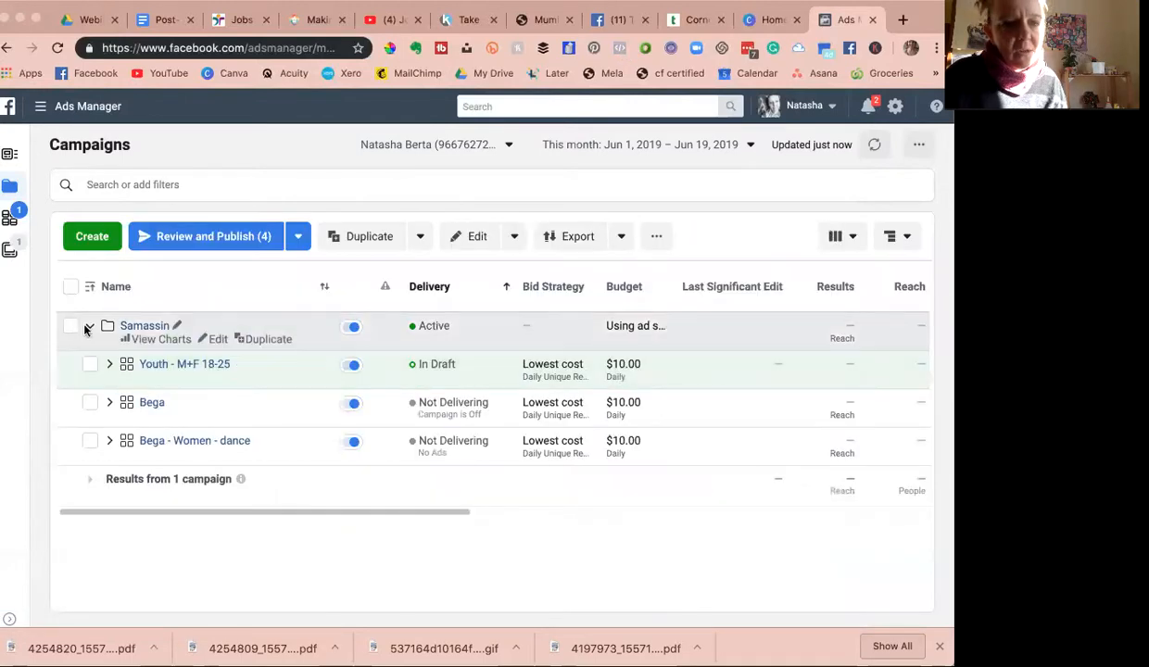
pyautogui.click(89, 327)
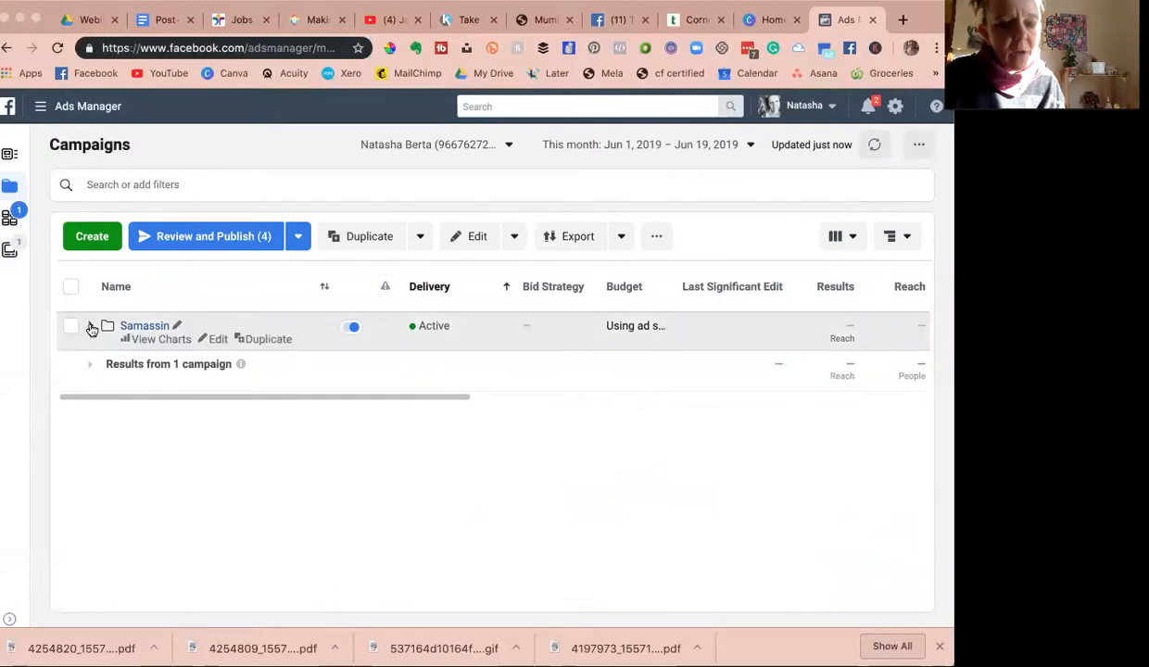
pyautogui.click(89, 326)
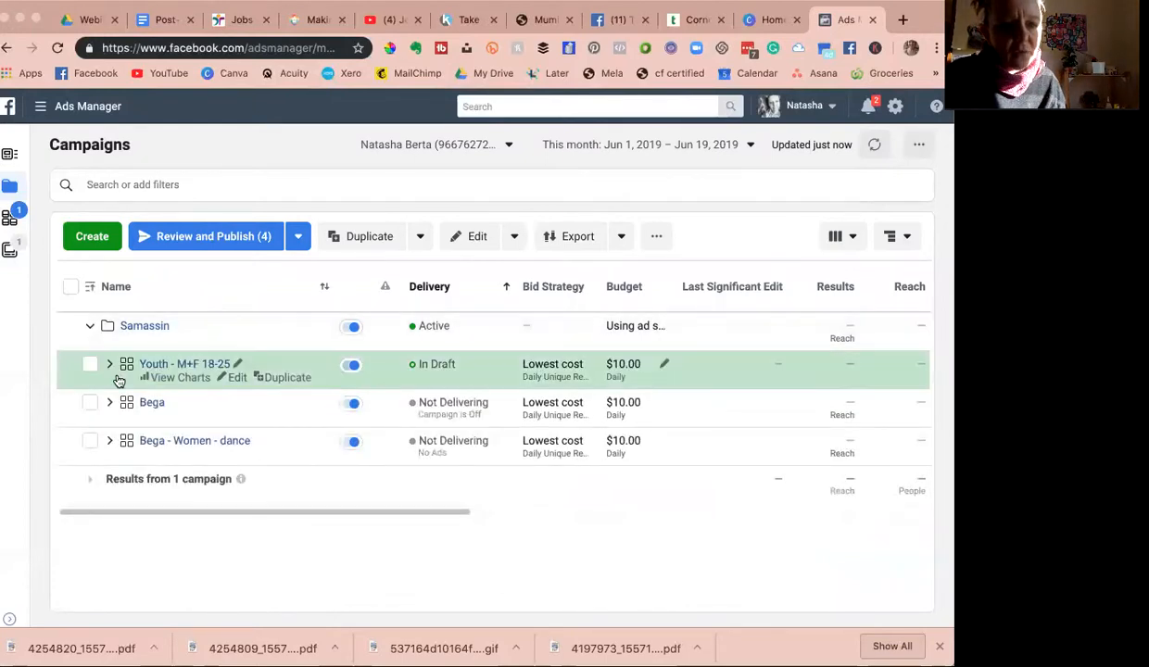
pyautogui.moveTo(152, 400)
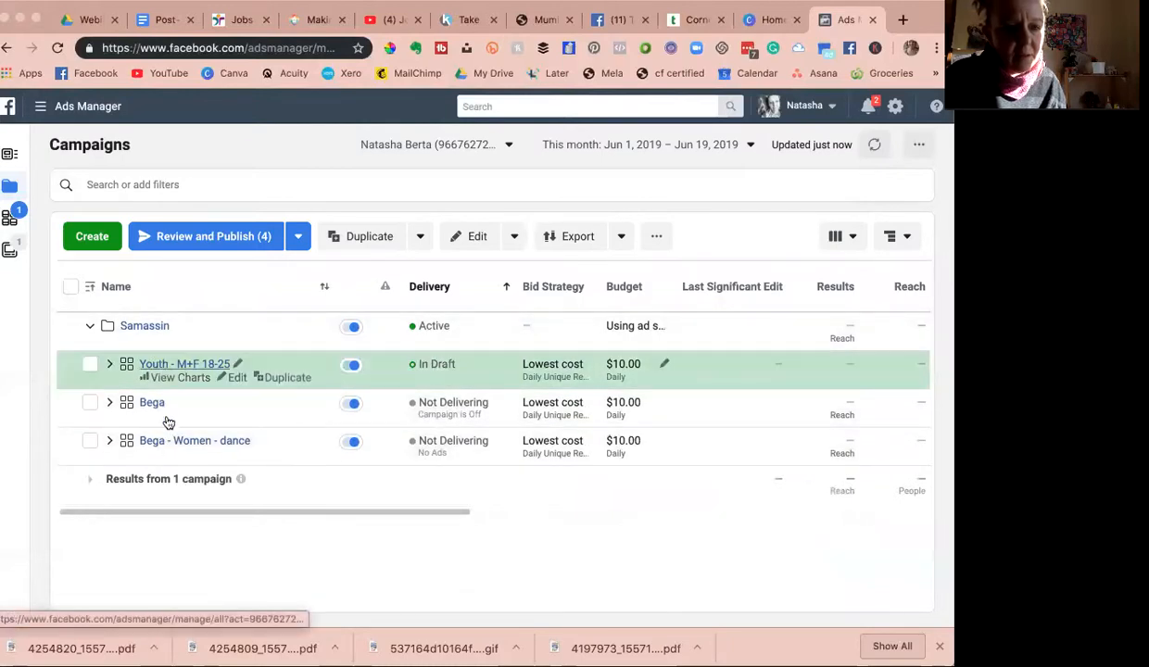
pyautogui.moveTo(167, 445)
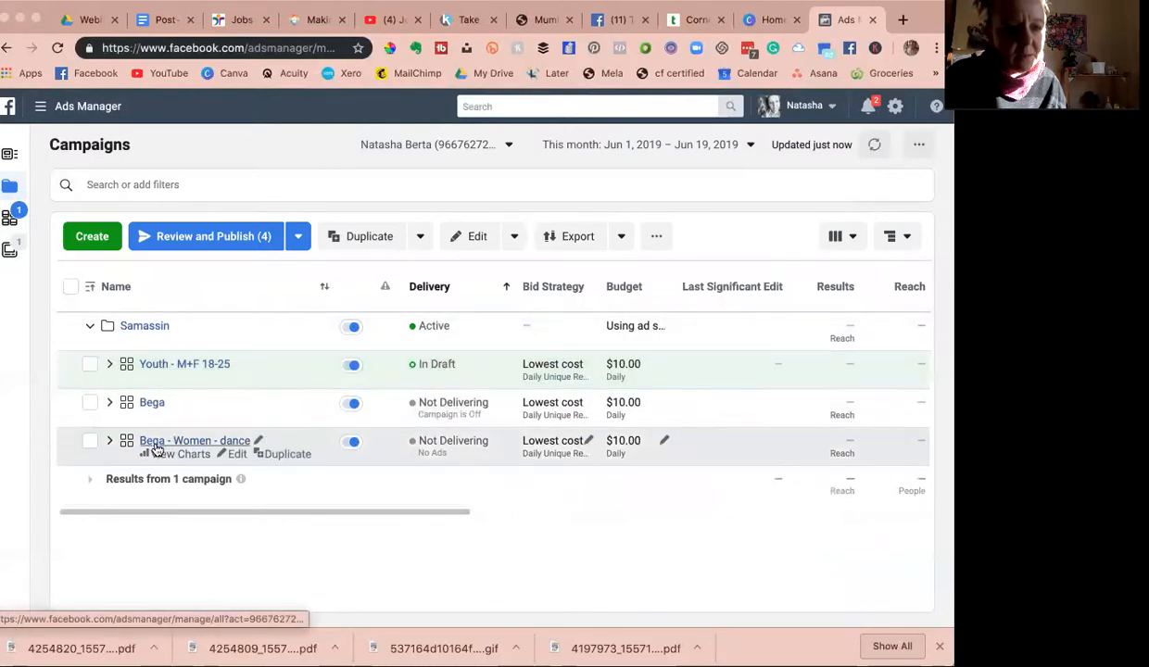
pyautogui.moveTo(10, 217)
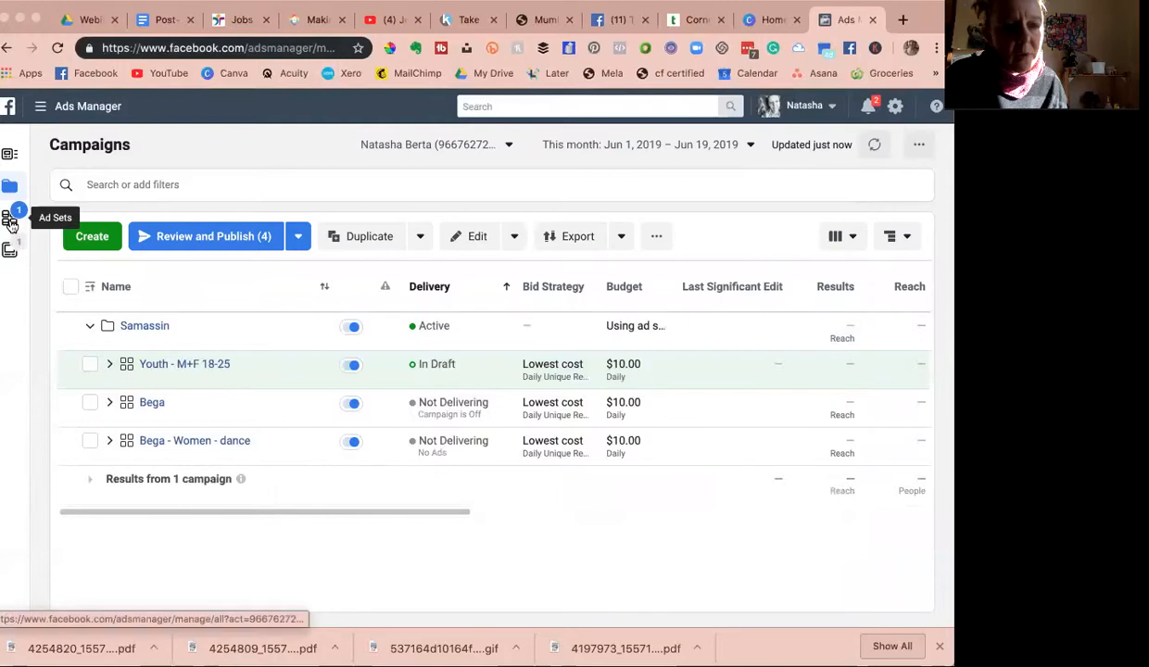
pyautogui.click(12, 217)
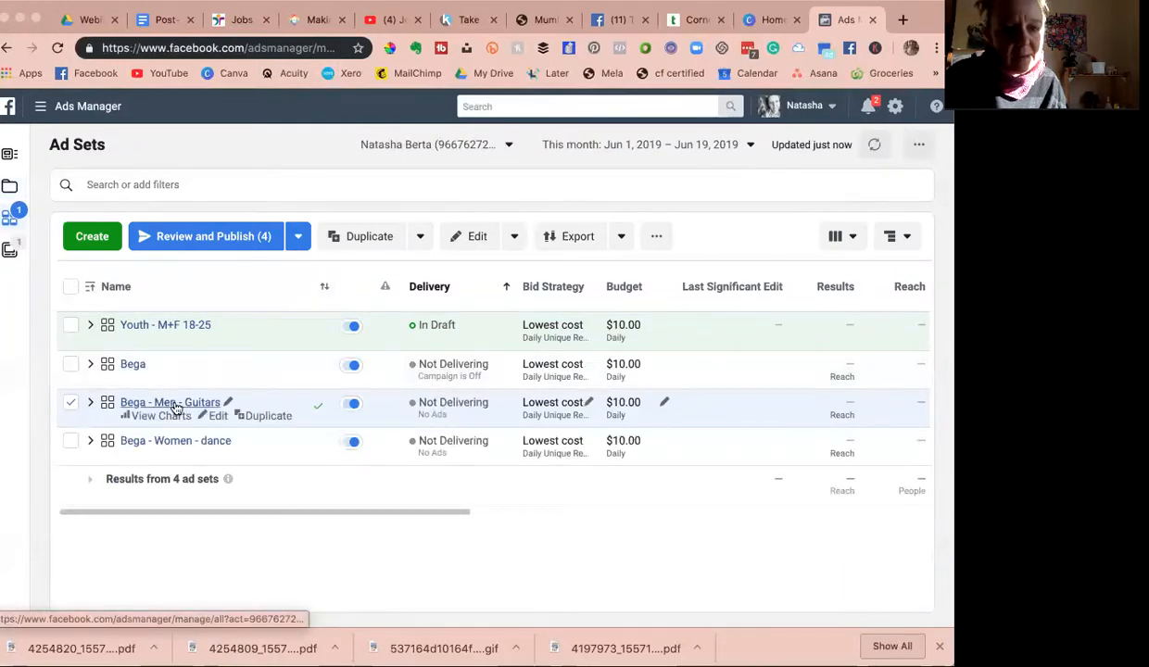
pyautogui.moveTo(101, 334)
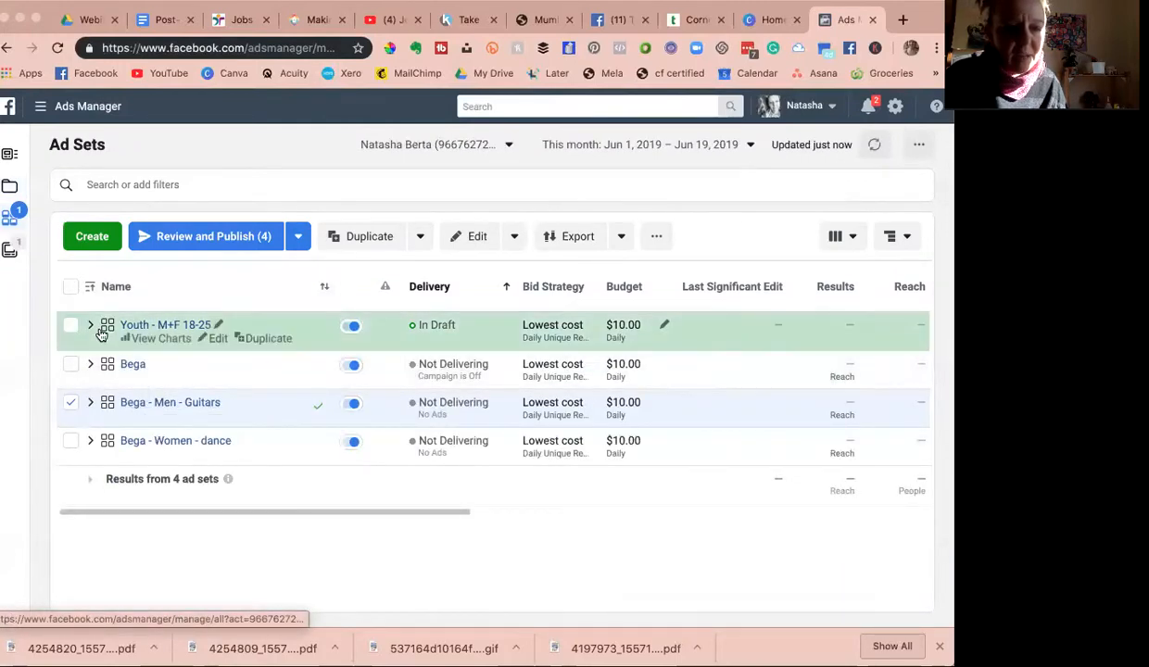
pyautogui.moveTo(11, 189)
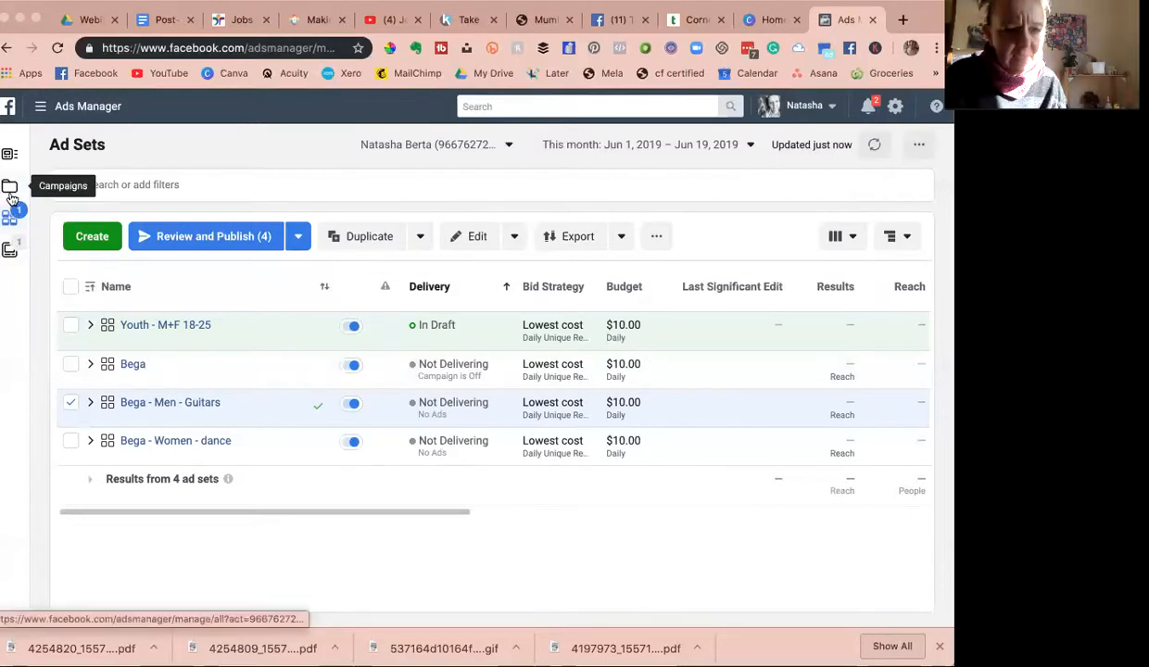
pyautogui.click(12, 186)
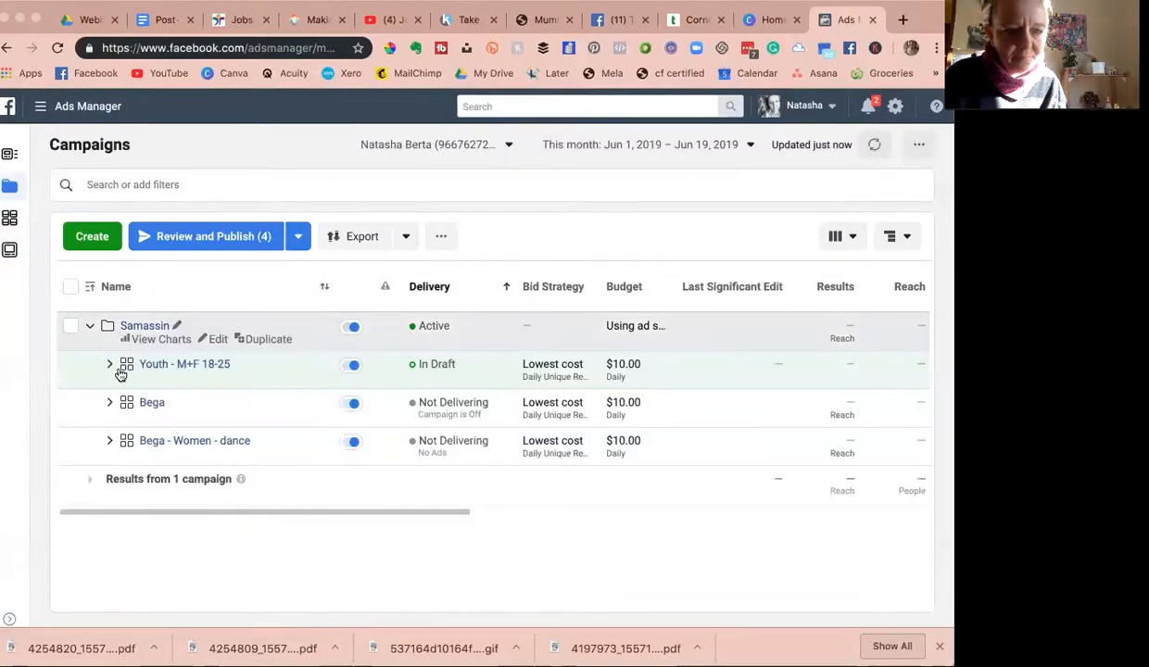
pyautogui.moveTo(130, 416)
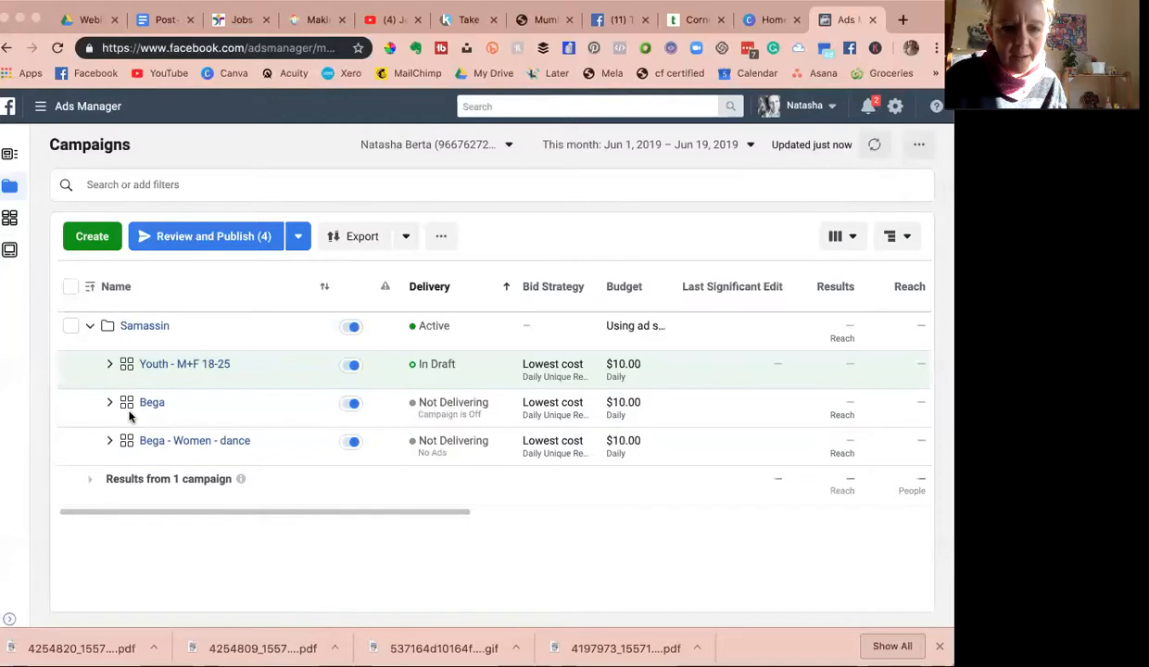
pyautogui.moveTo(11, 217)
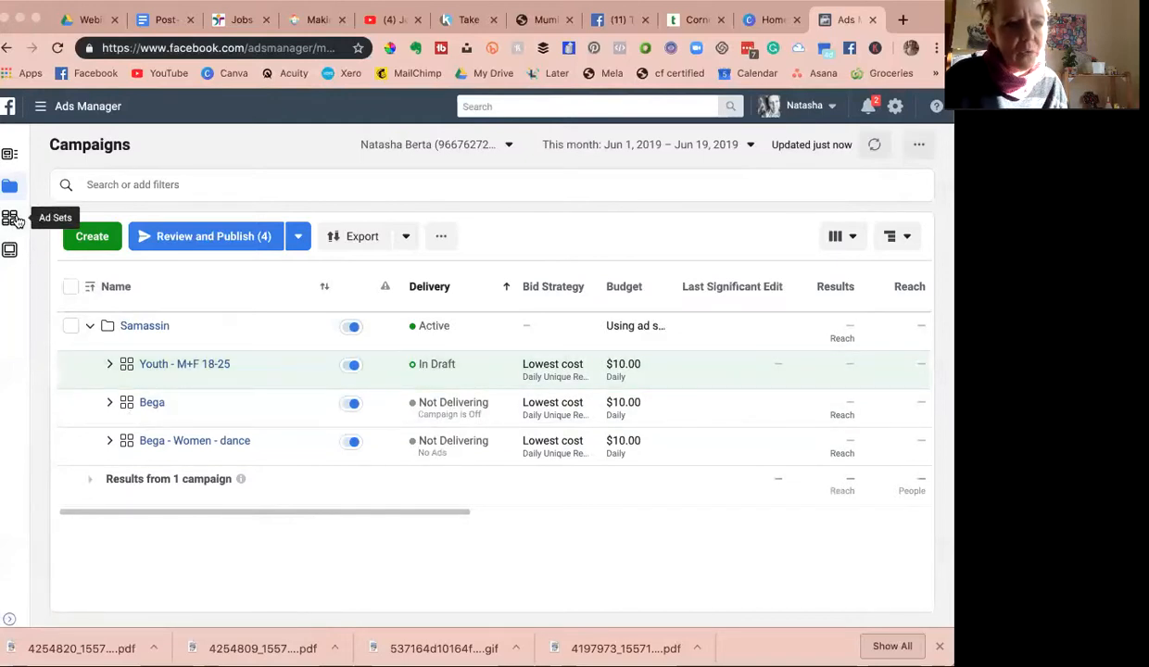
pyautogui.click(11, 217)
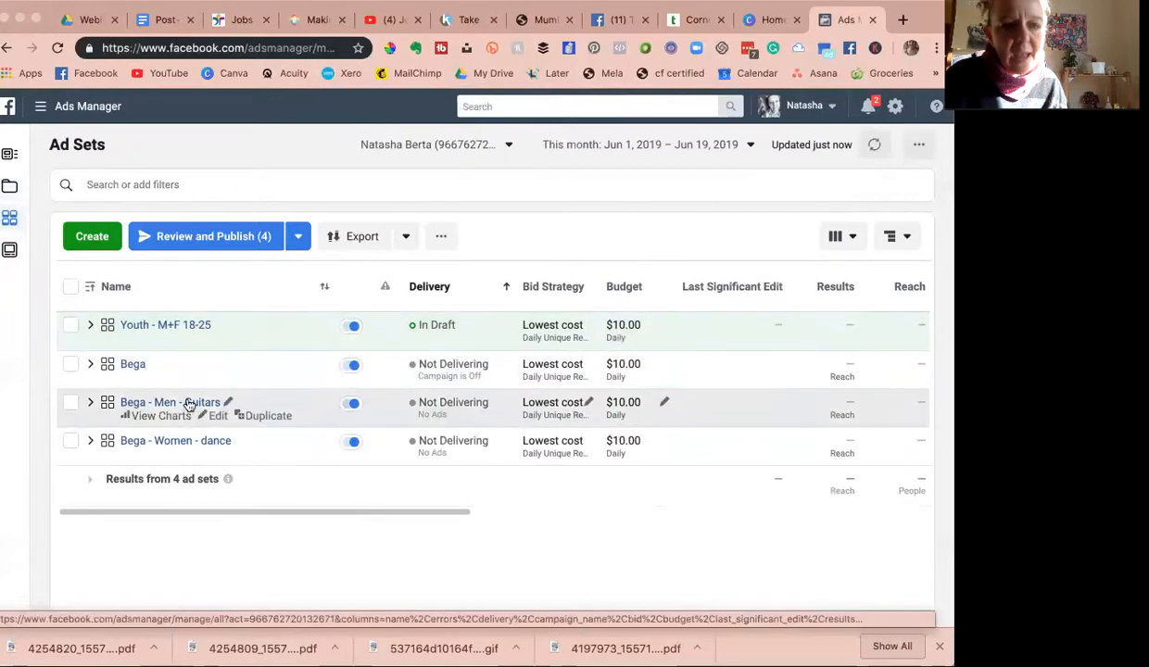